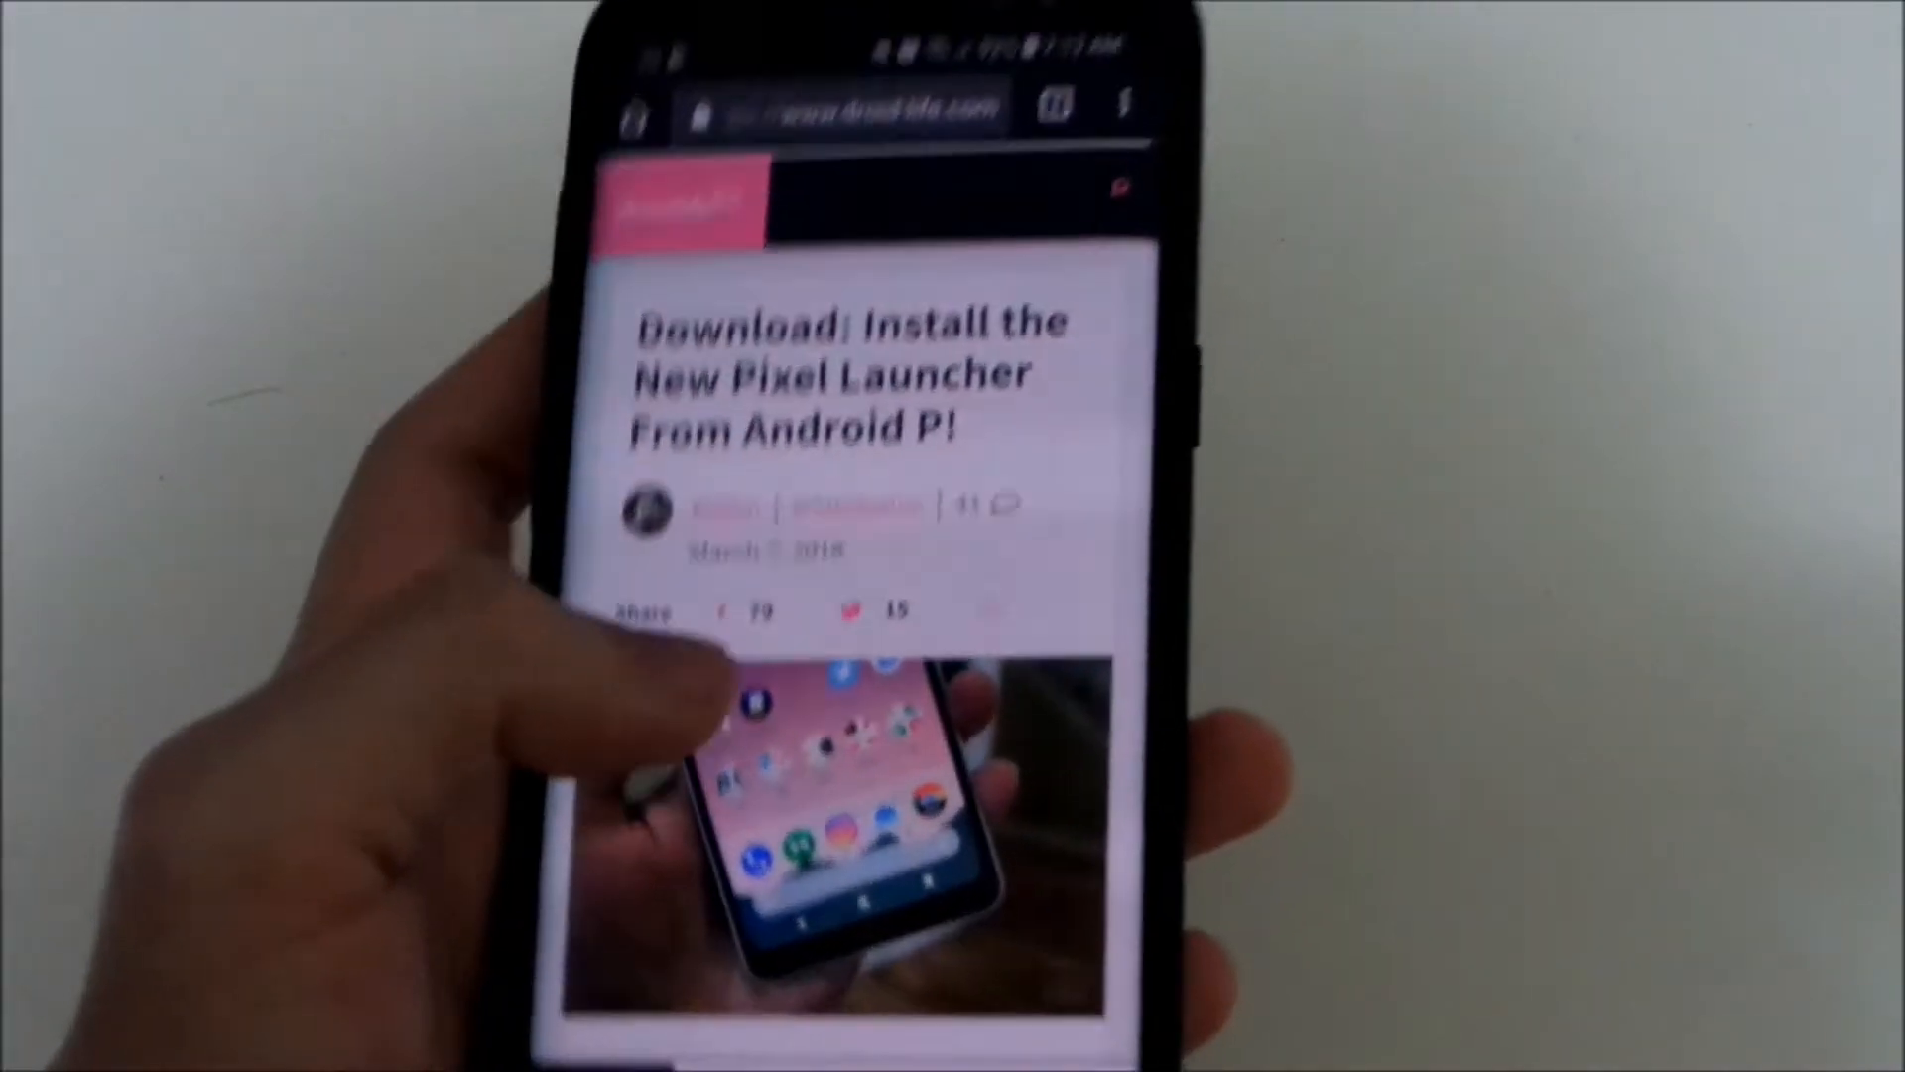
Reach the list of installed apps in Android Settings
scroll(down, 3)
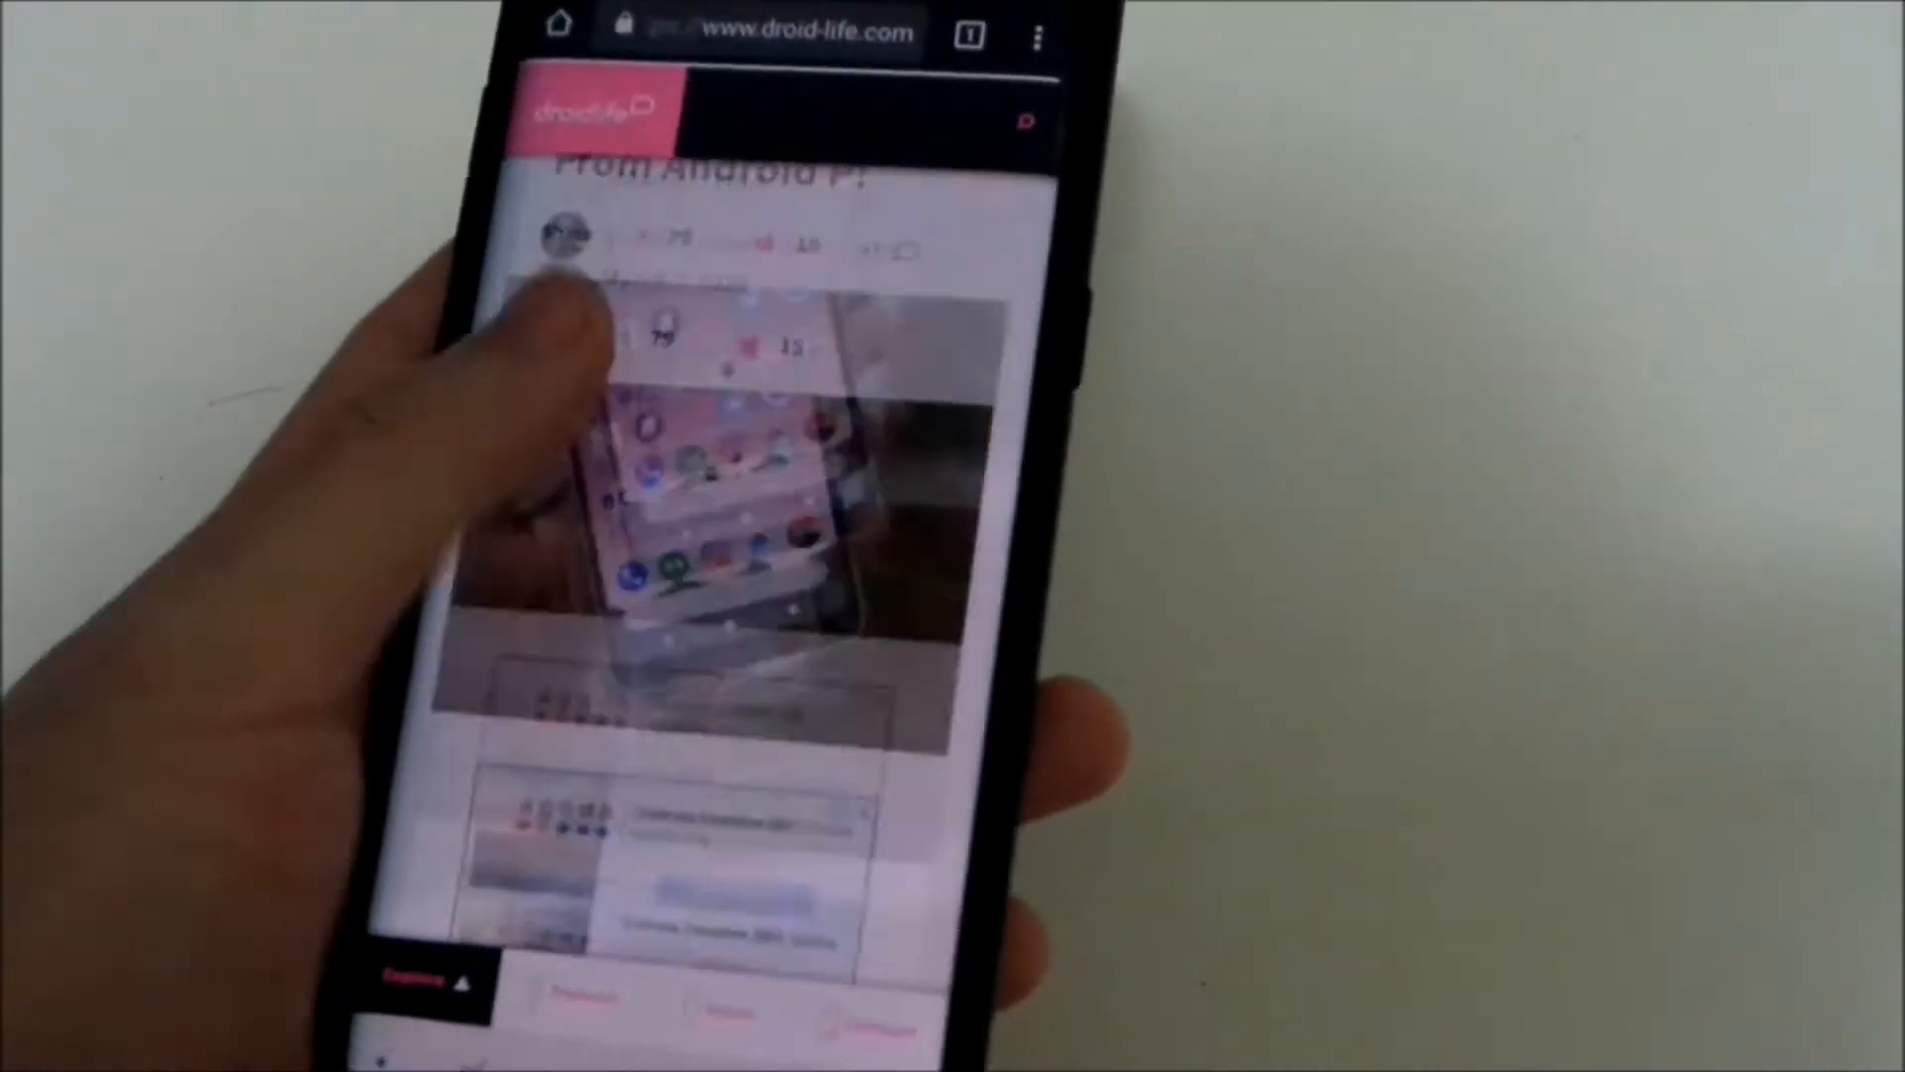
scroll(down, 3)
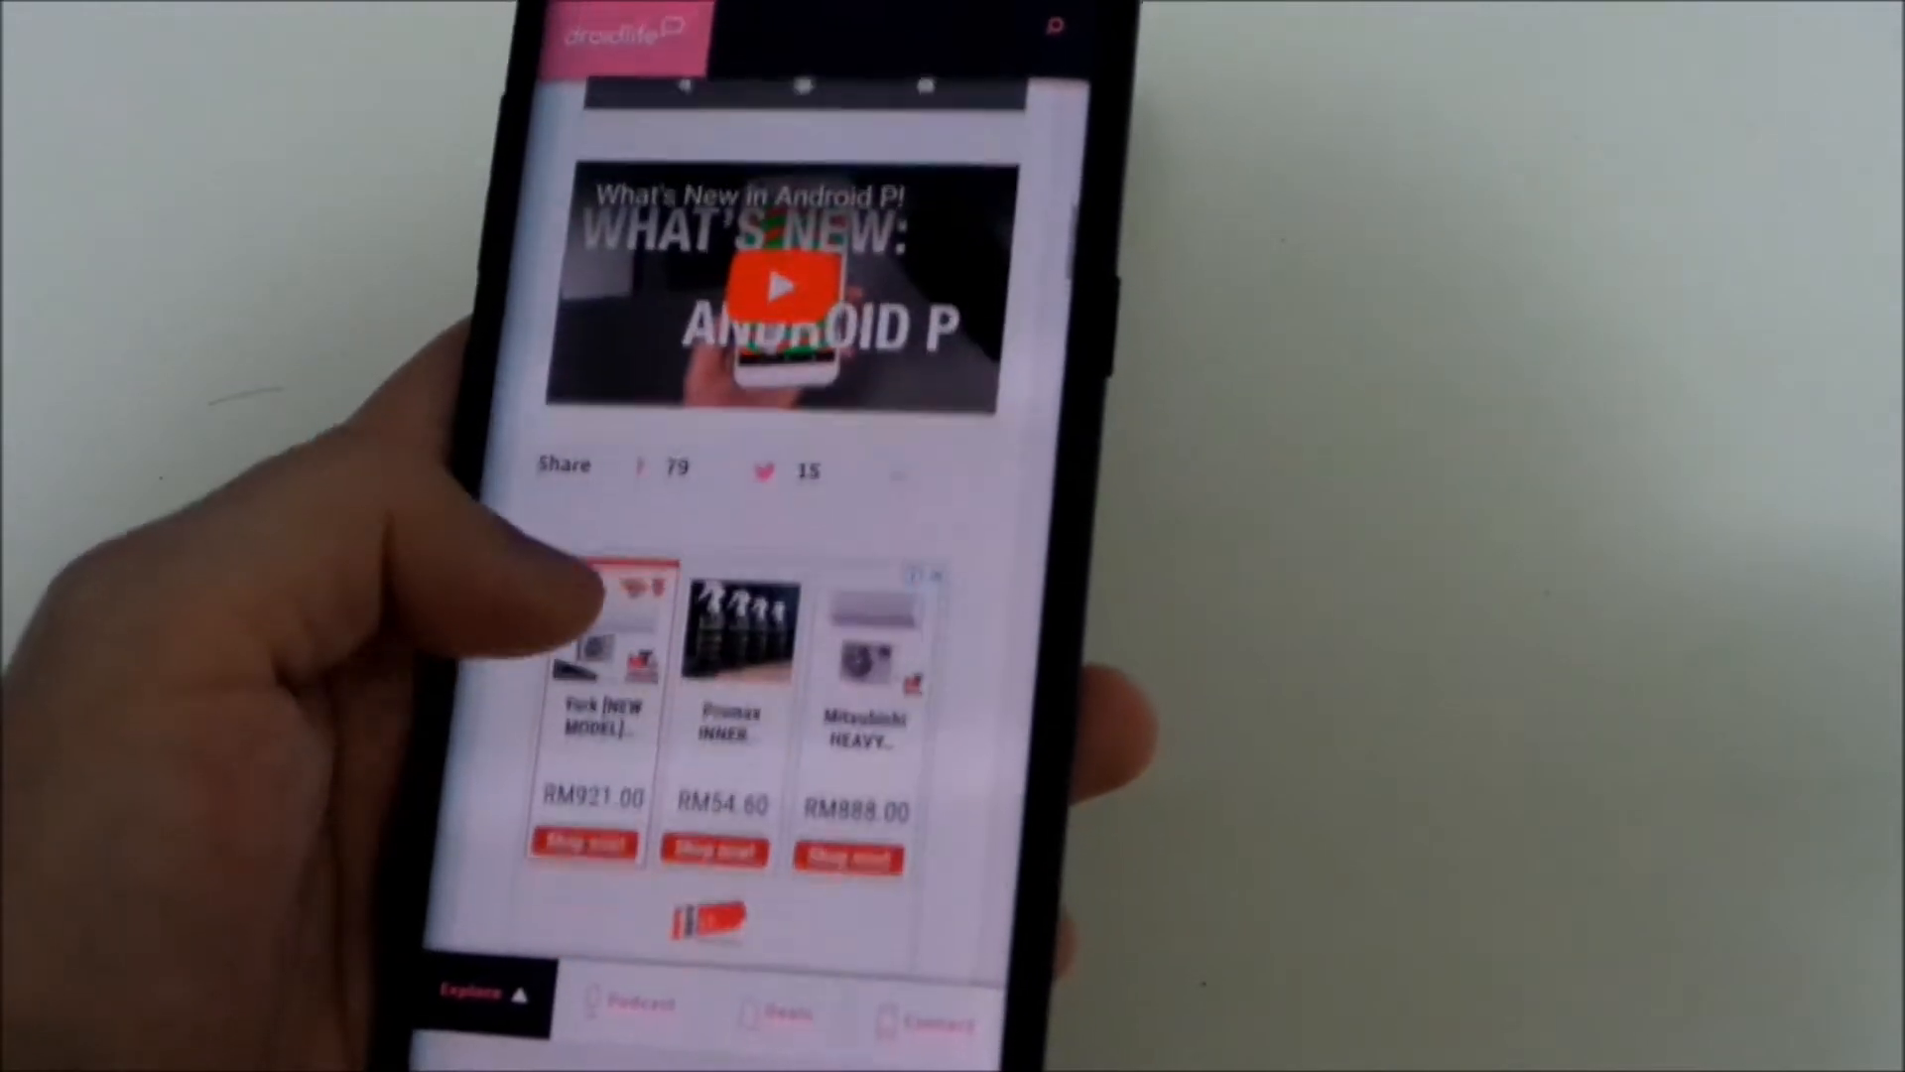
scroll(down, 3)
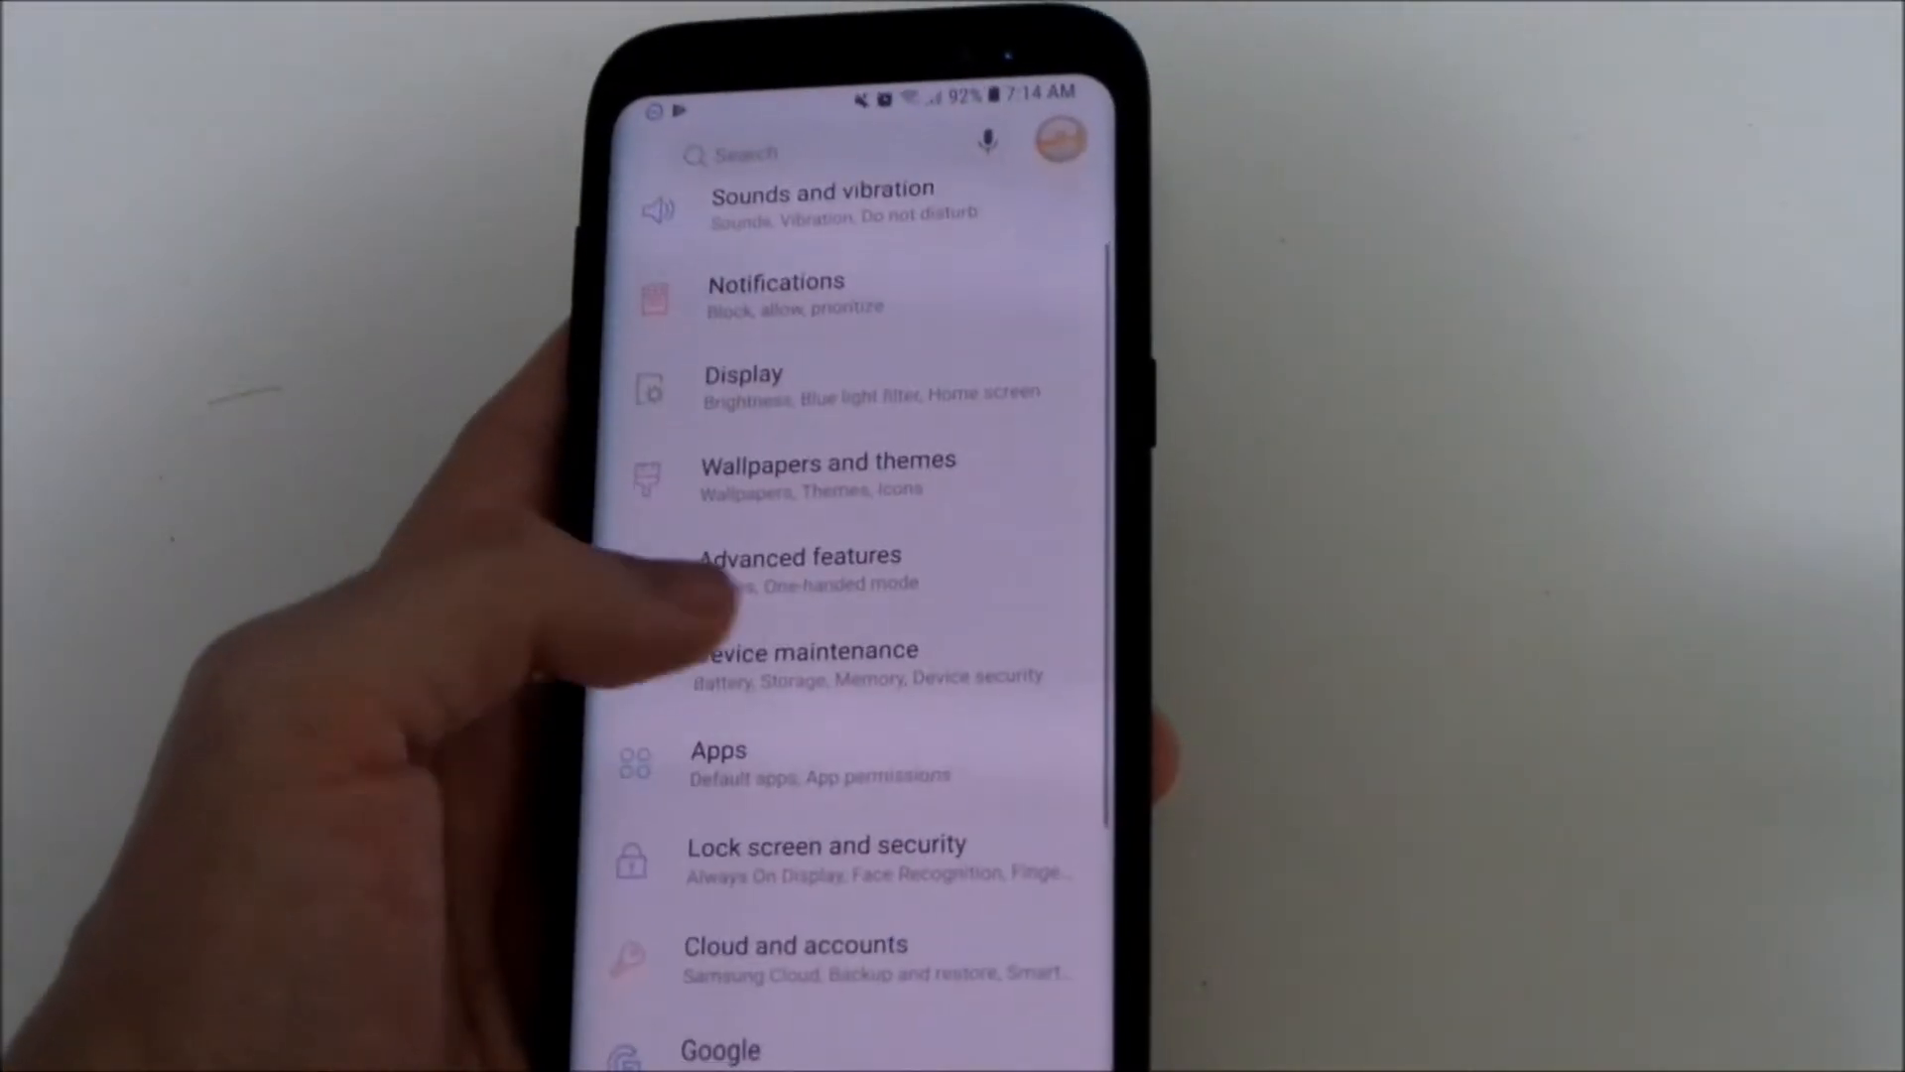
click(719, 762)
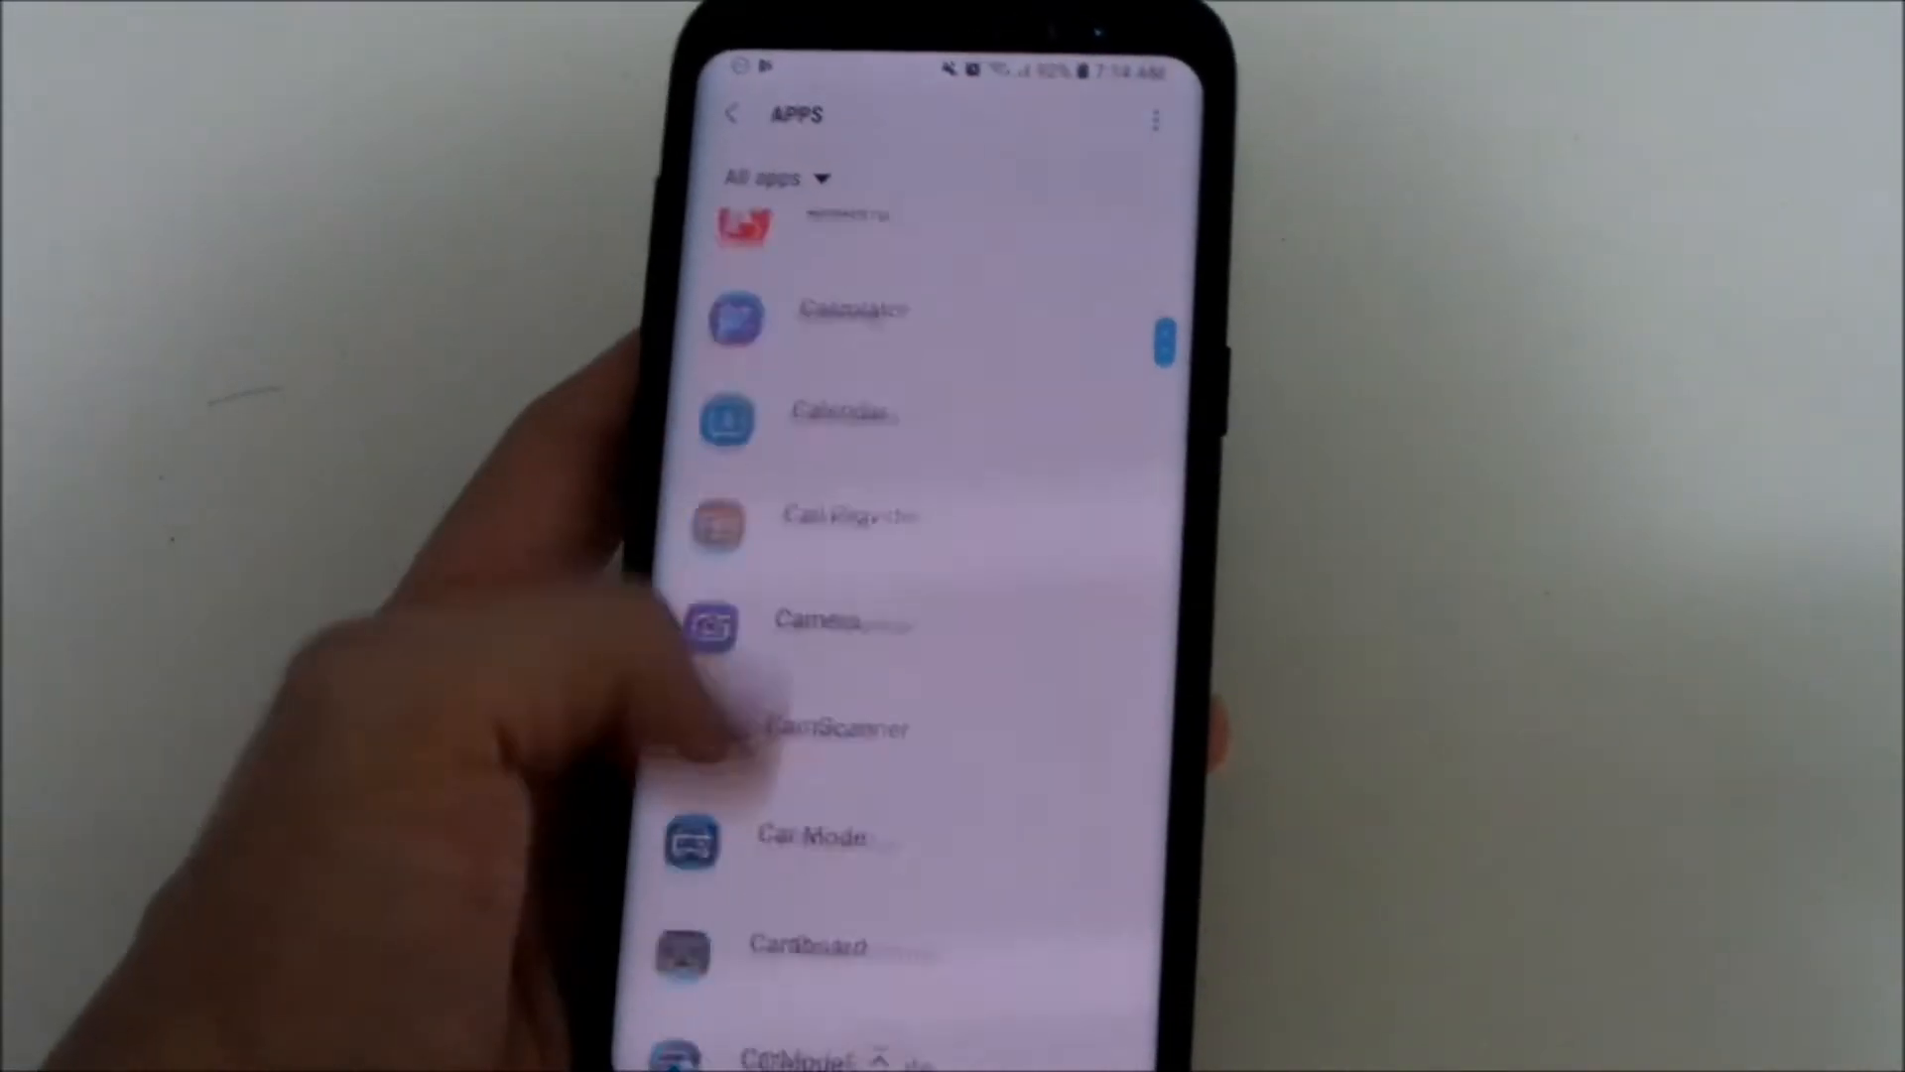
Find Chrome in the app list and allow its Install unknown apps permission
scroll(down, 3)
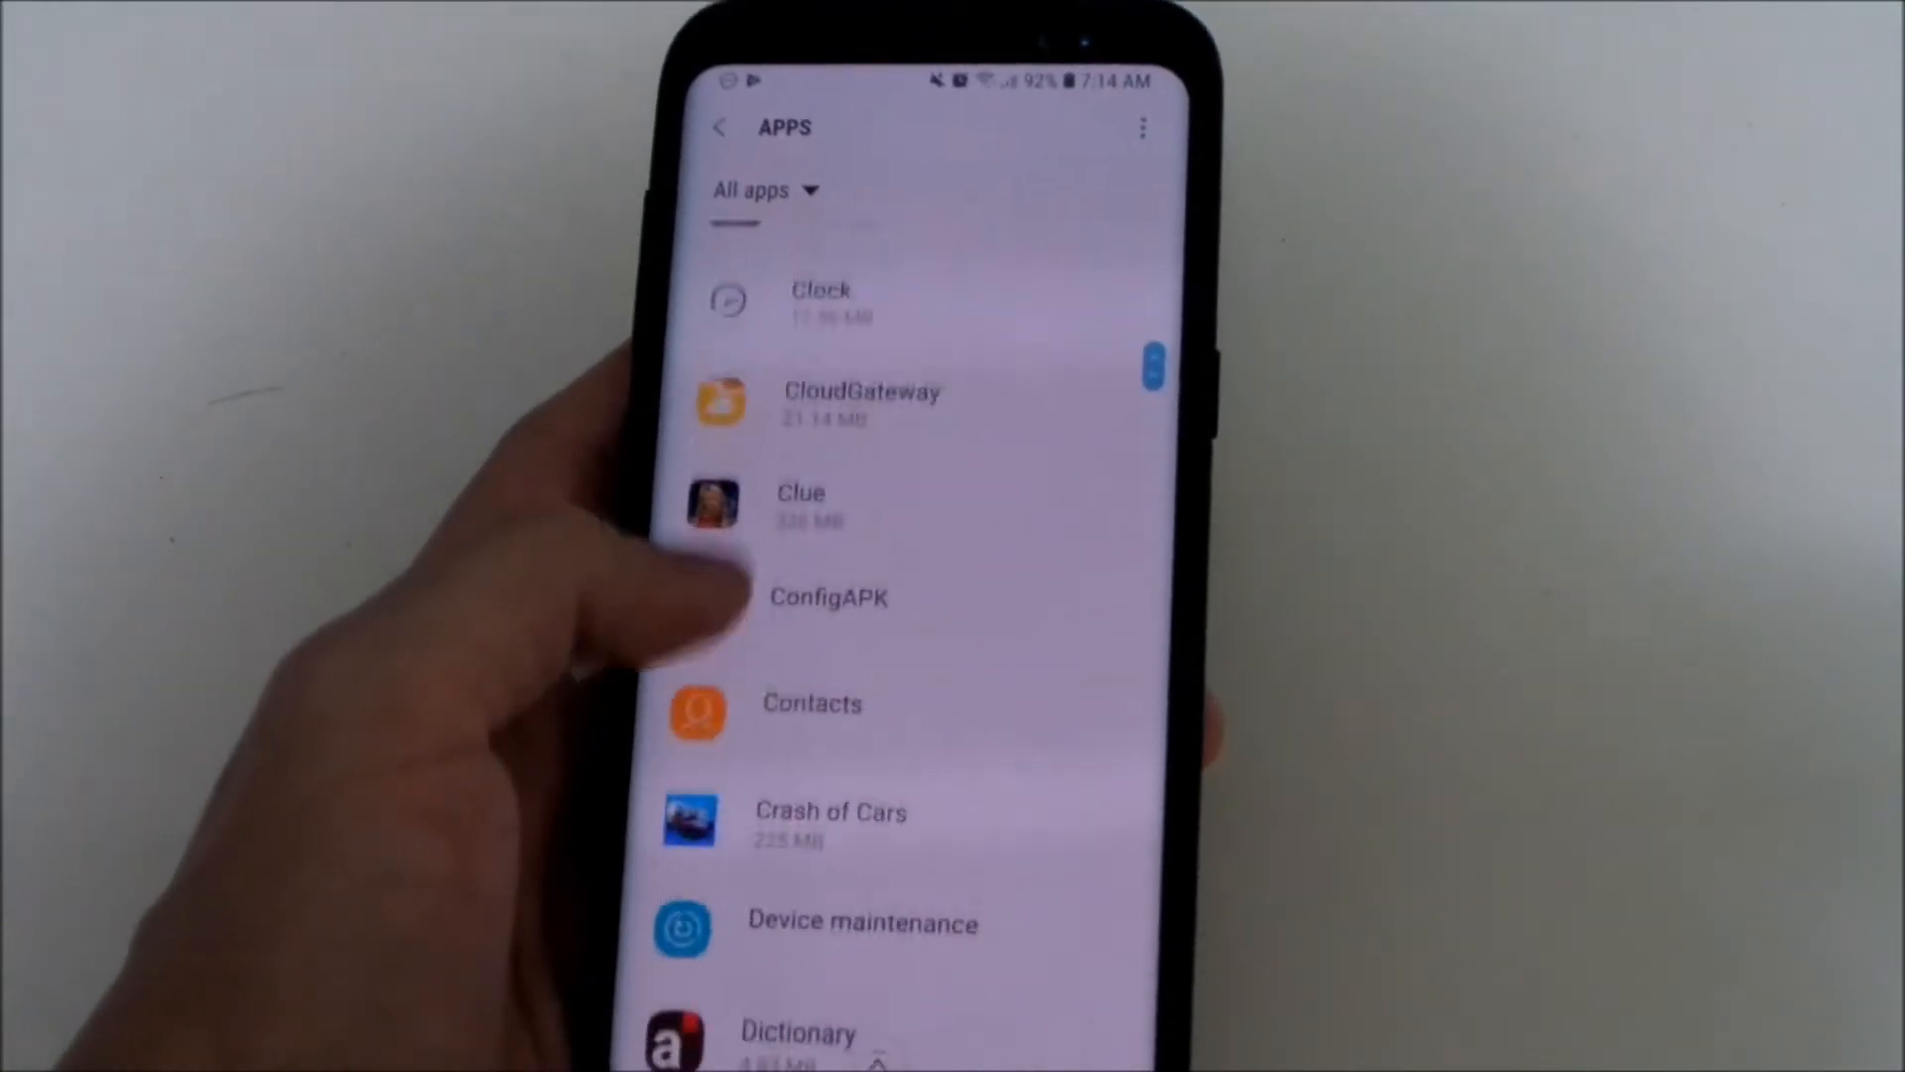
scroll(down, 3)
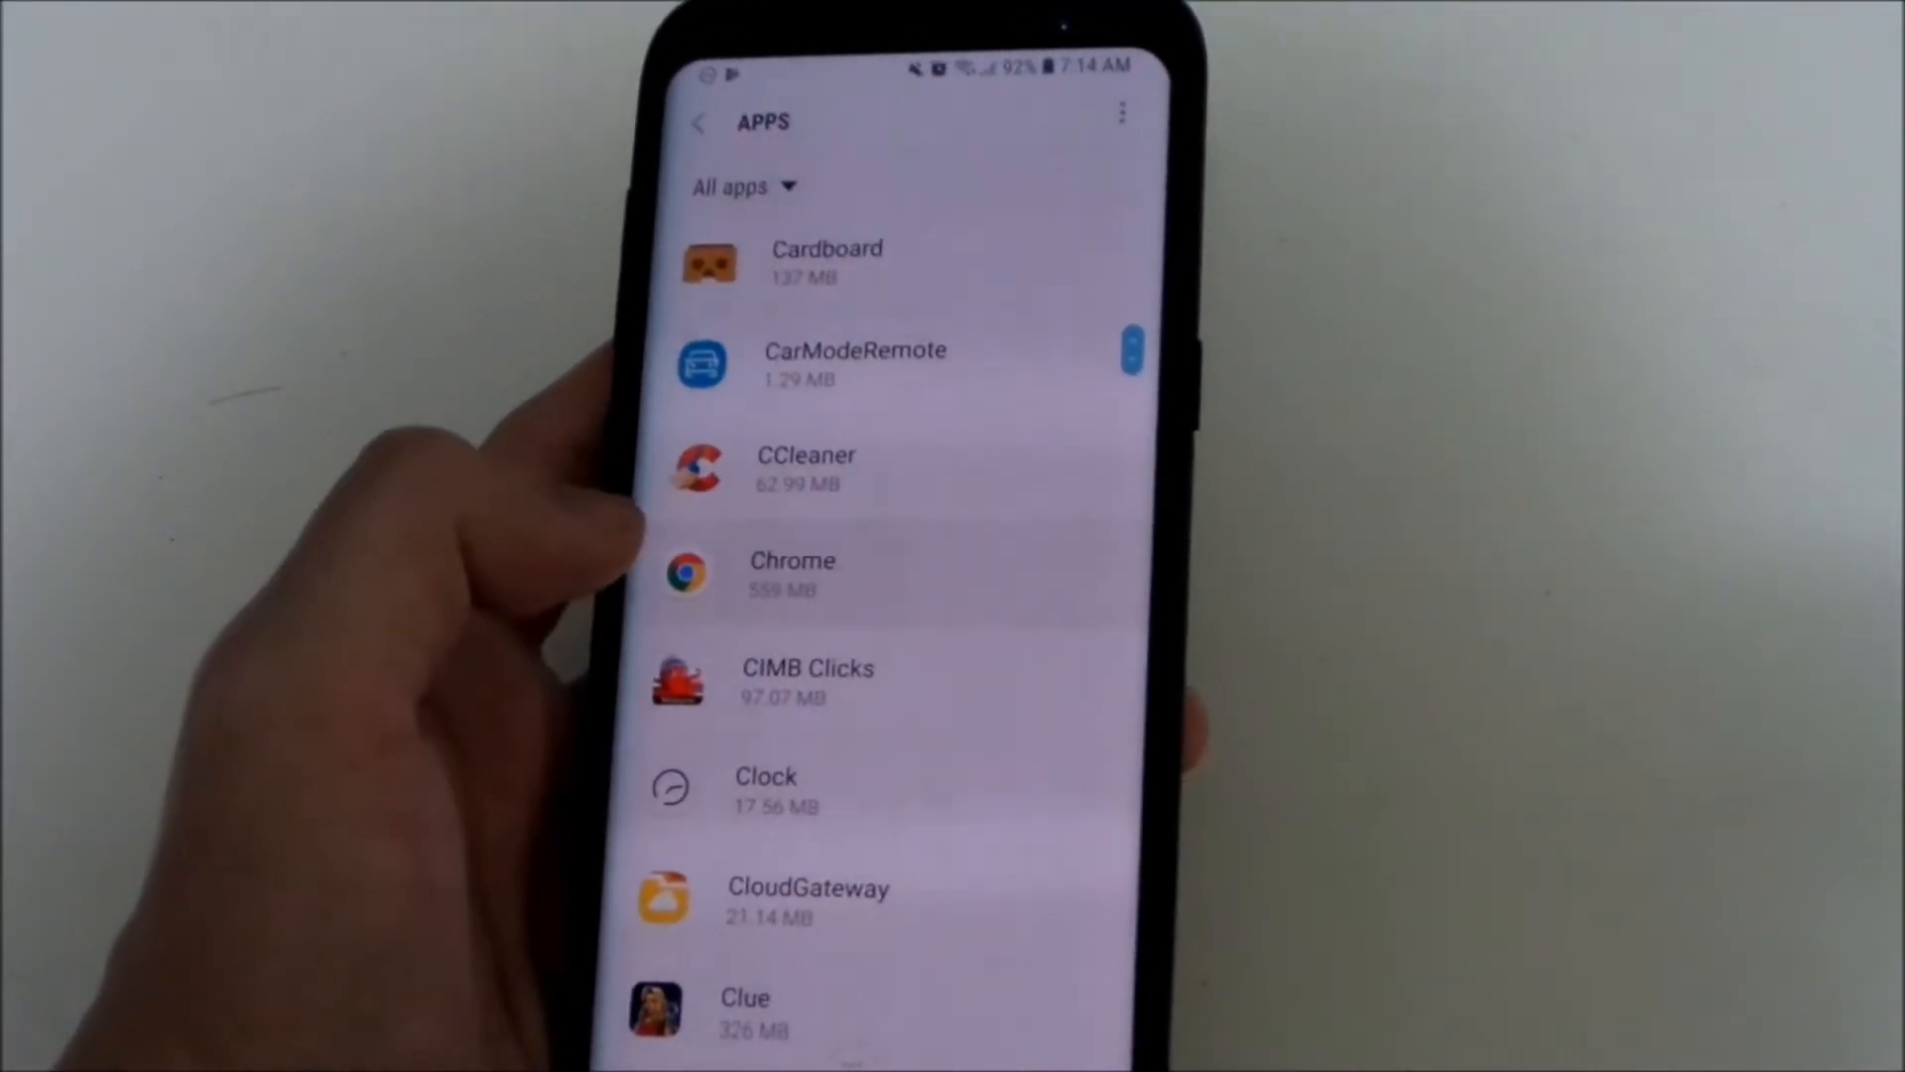
click(791, 574)
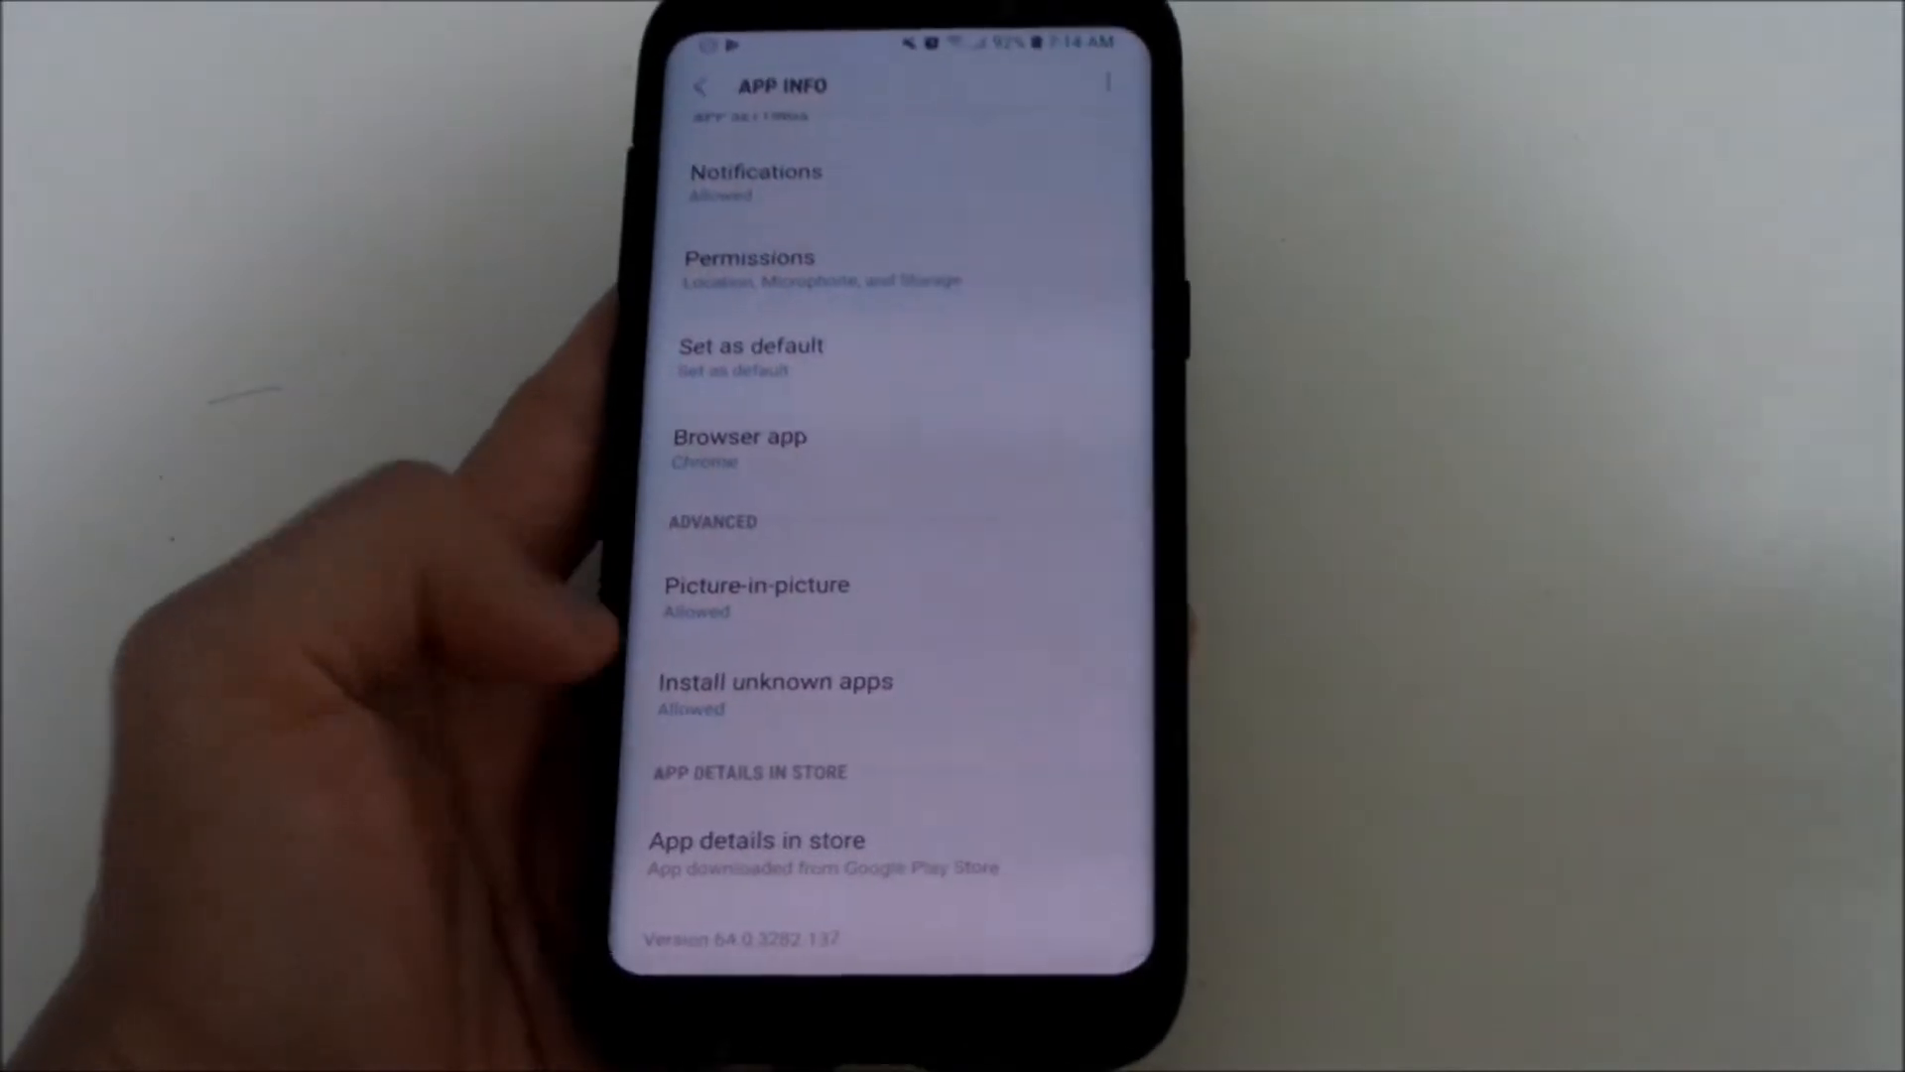
click(776, 693)
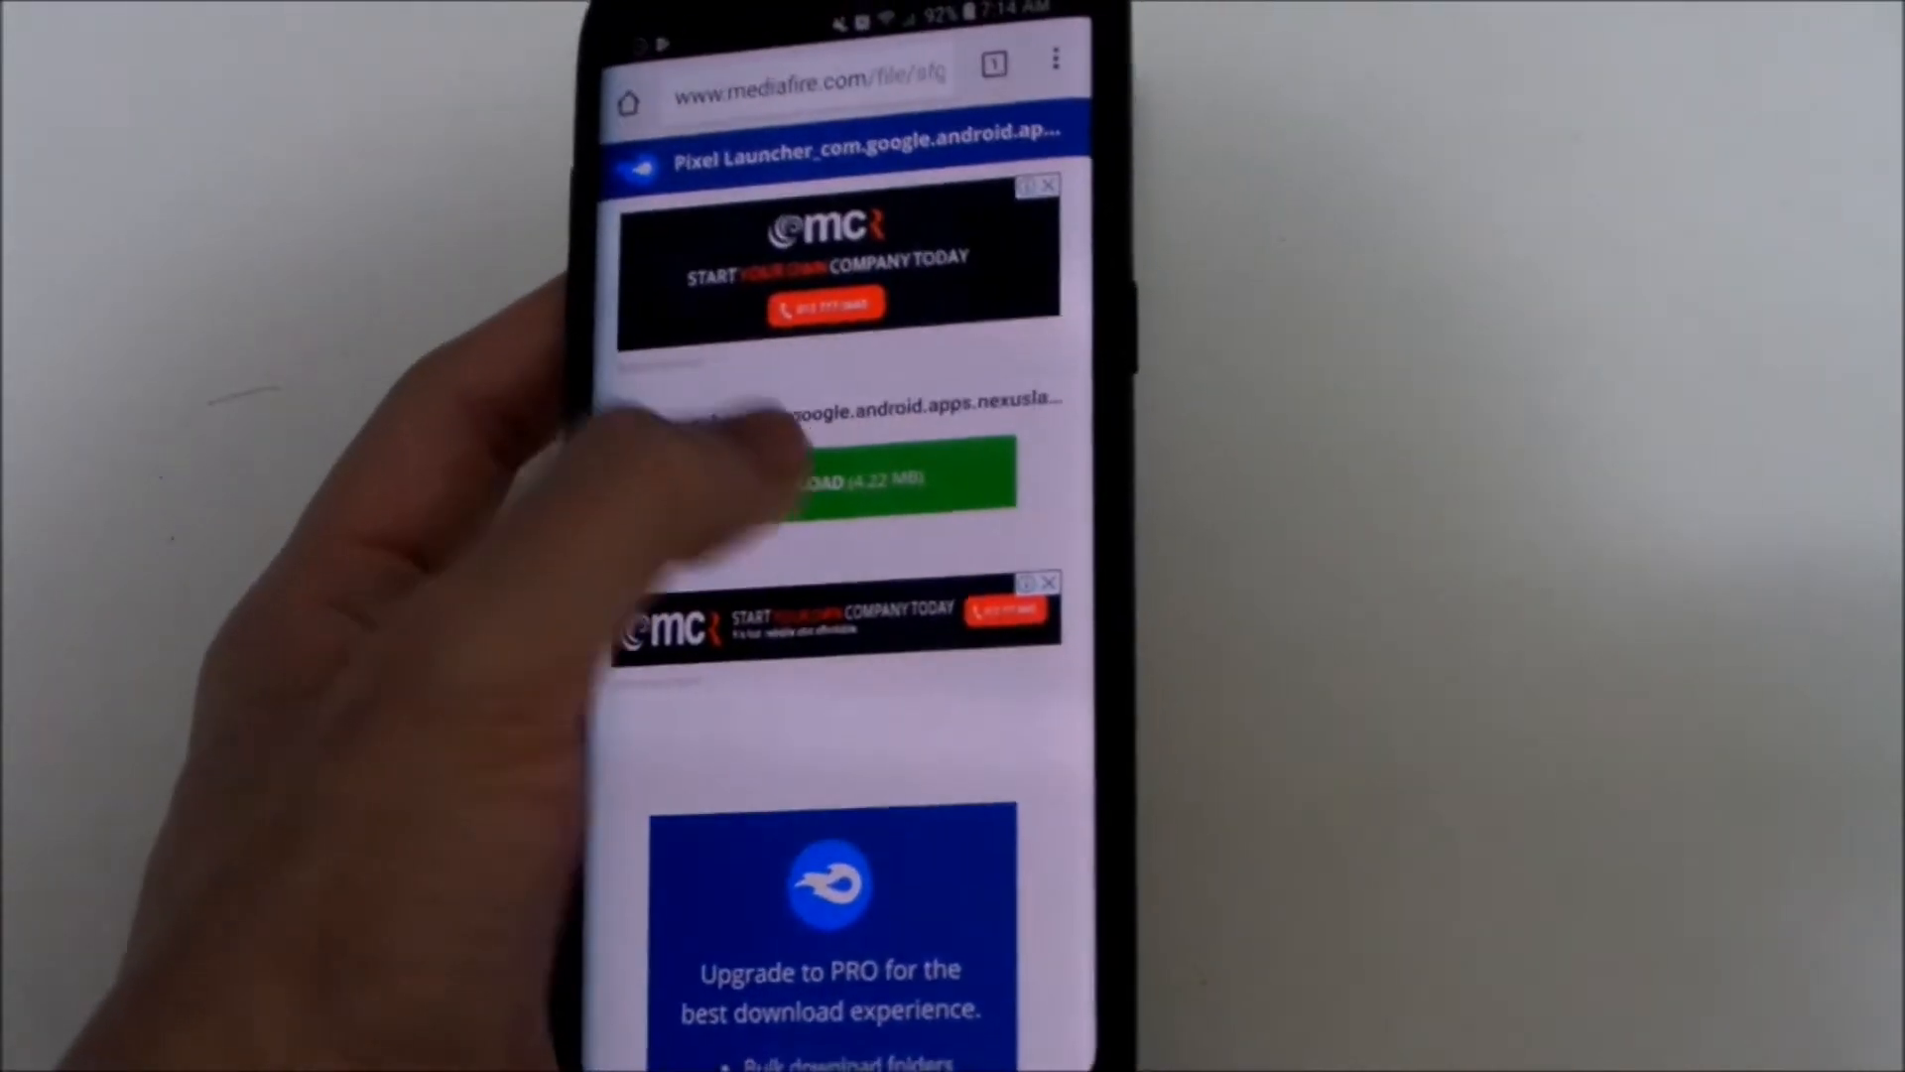
Download the Pixel Launcher APK from MediaFire and keep it despite the harmful-file warning
click(824, 477)
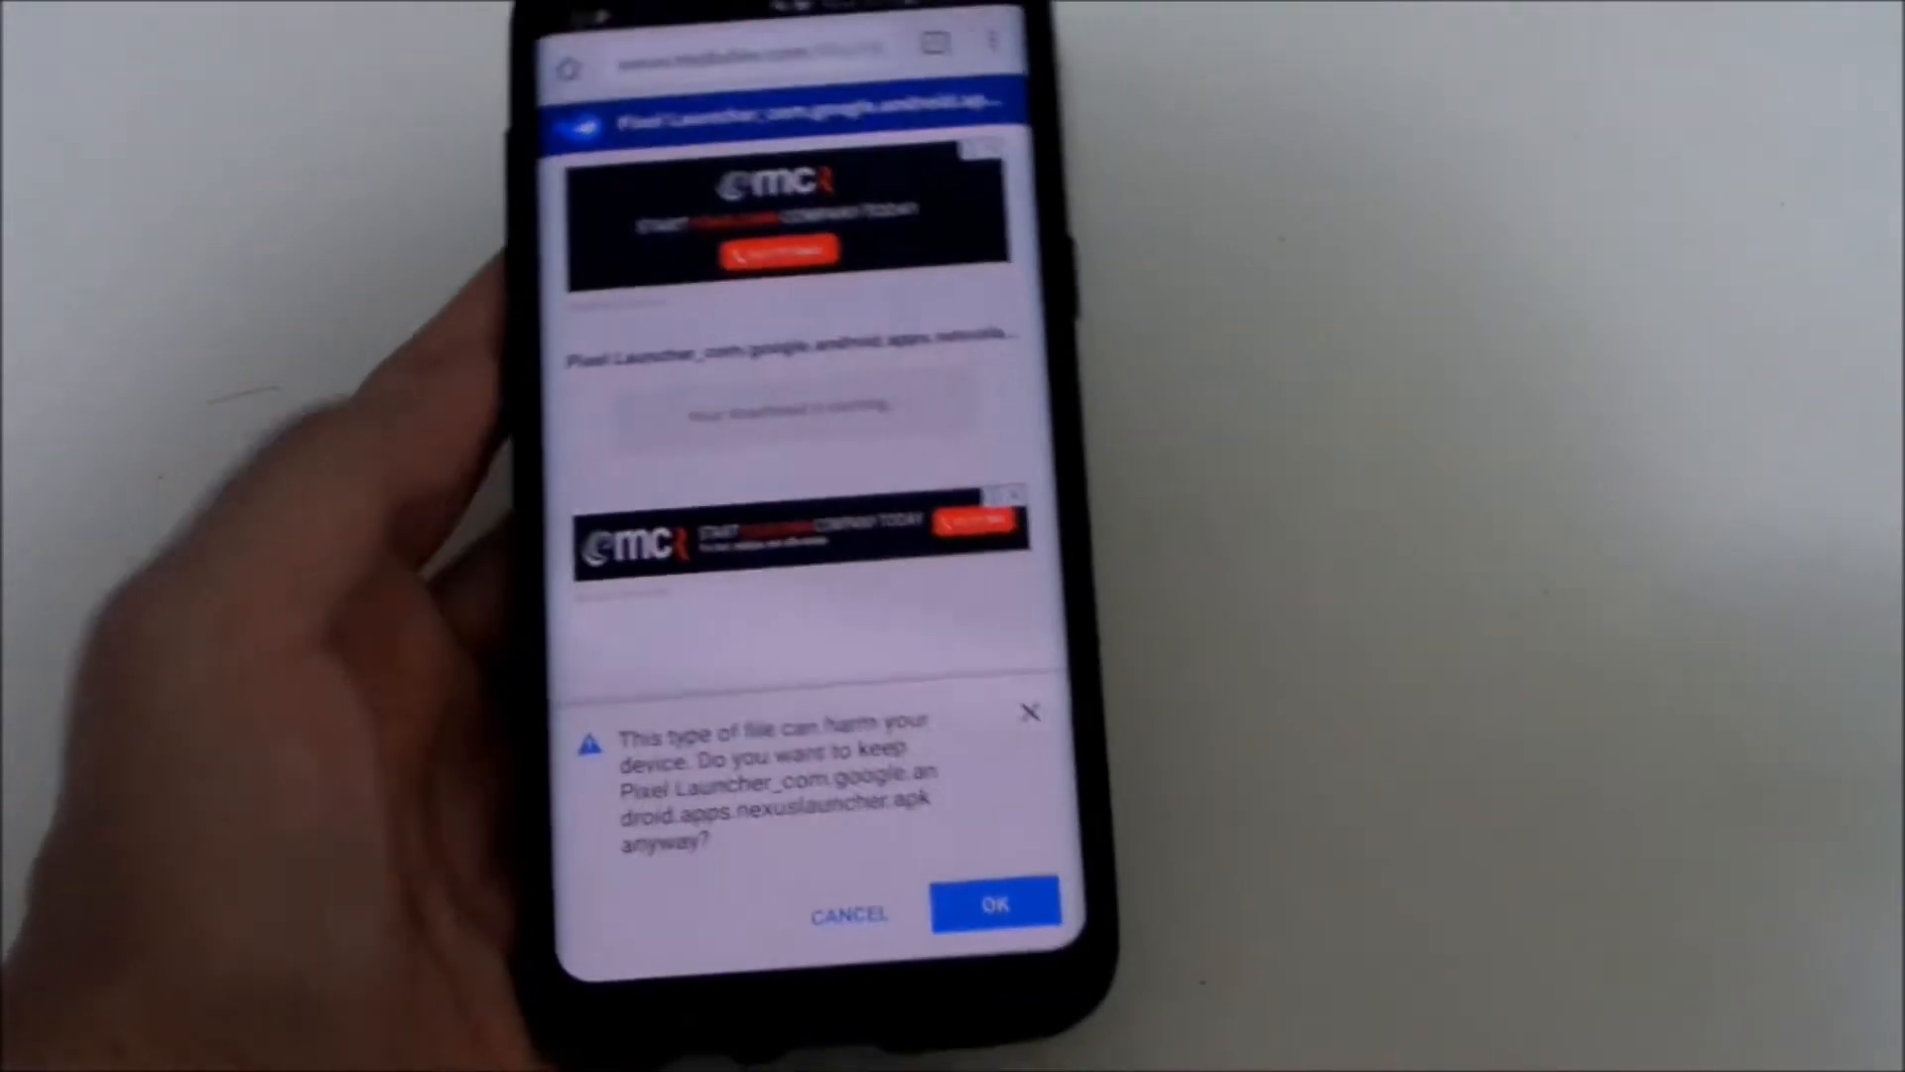
click(994, 905)
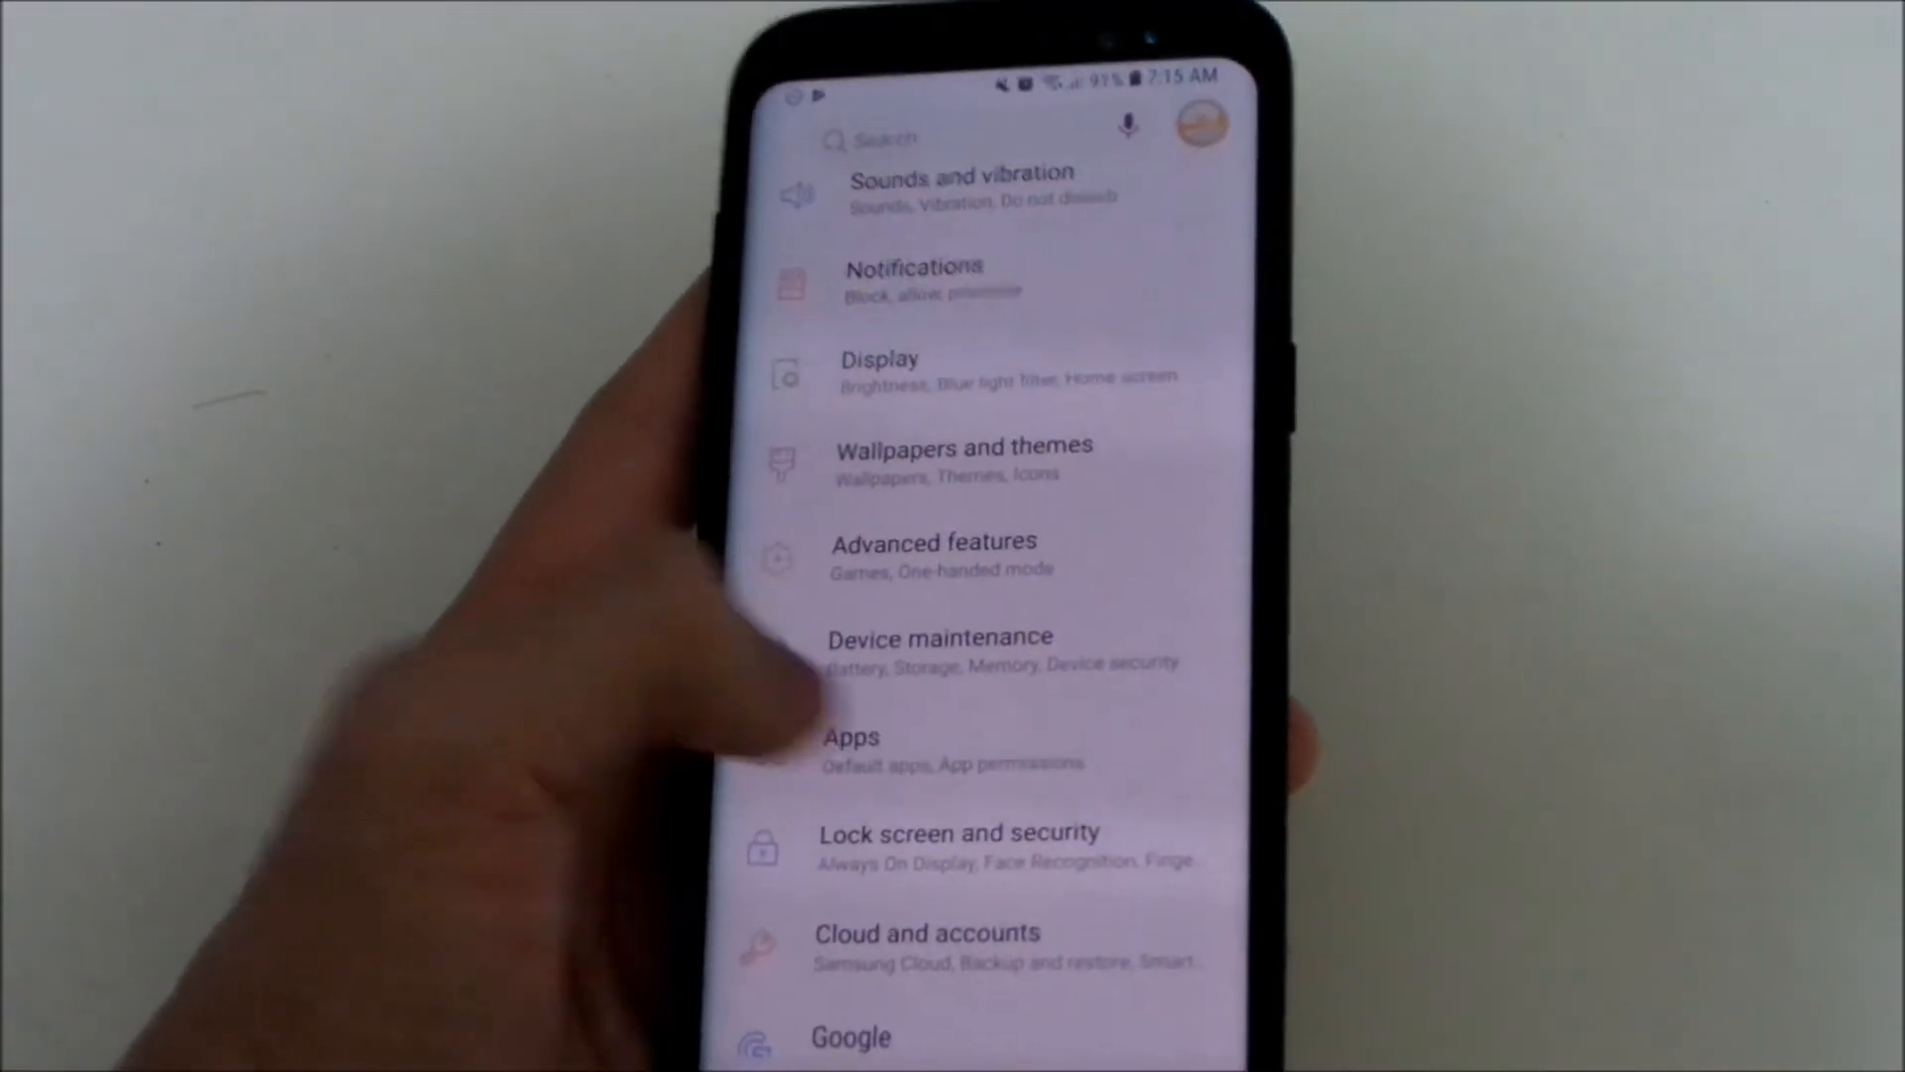
Locate Pixel Launcher in the app list and choose it as the home screen app
click(851, 748)
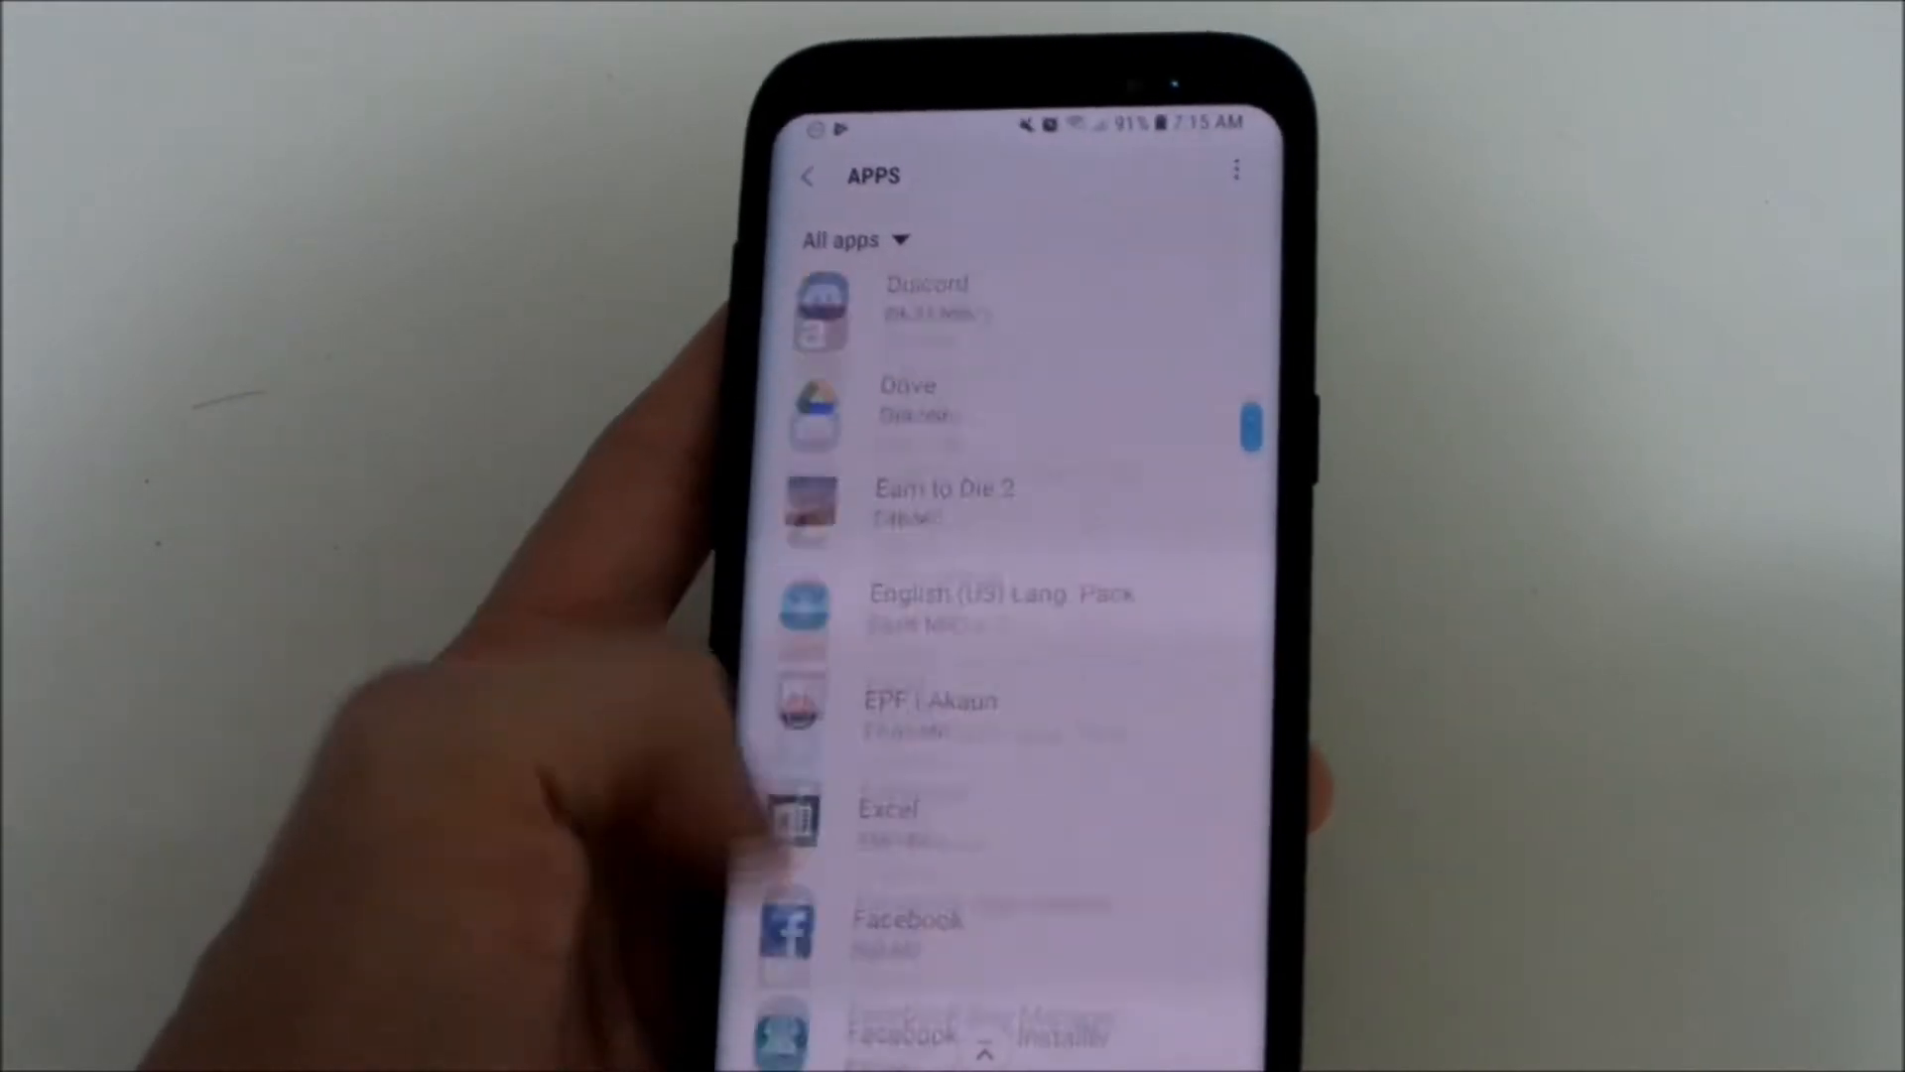
scroll(down, 3)
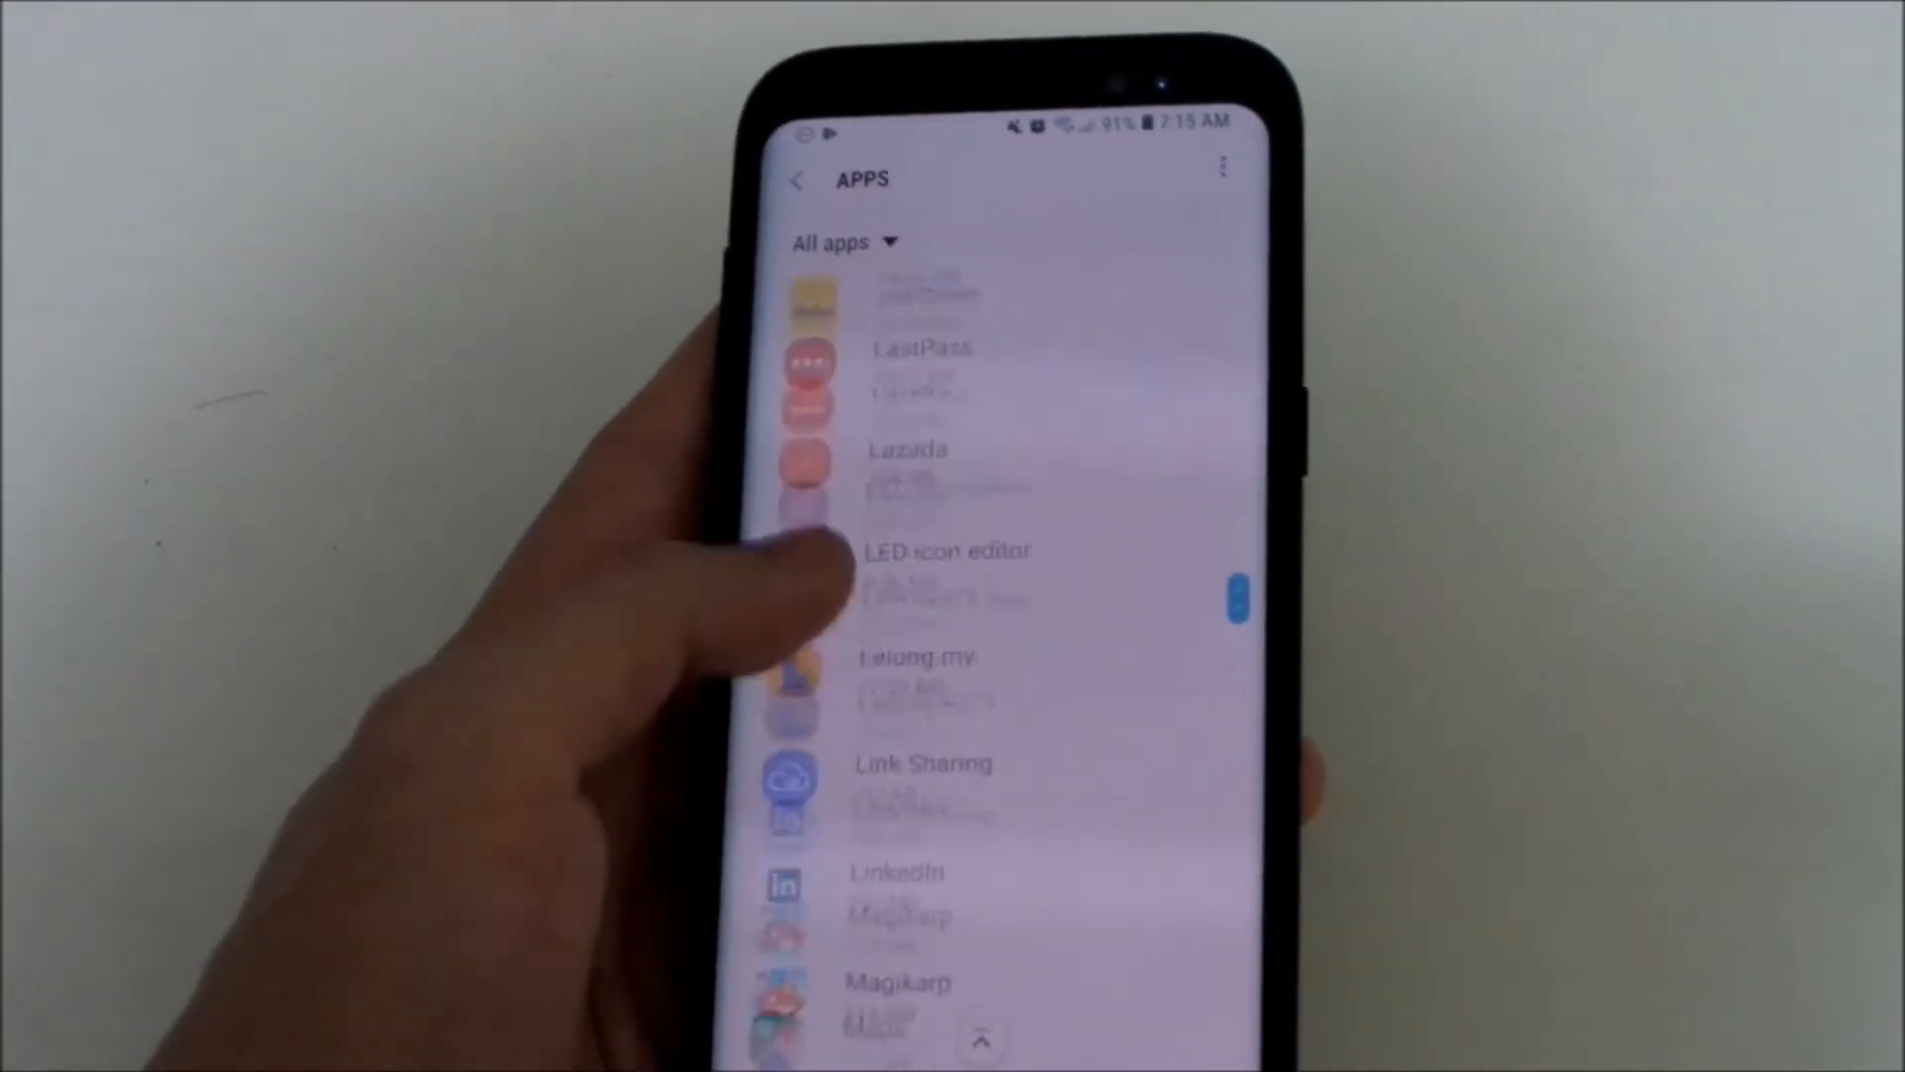
scroll(down, 3)
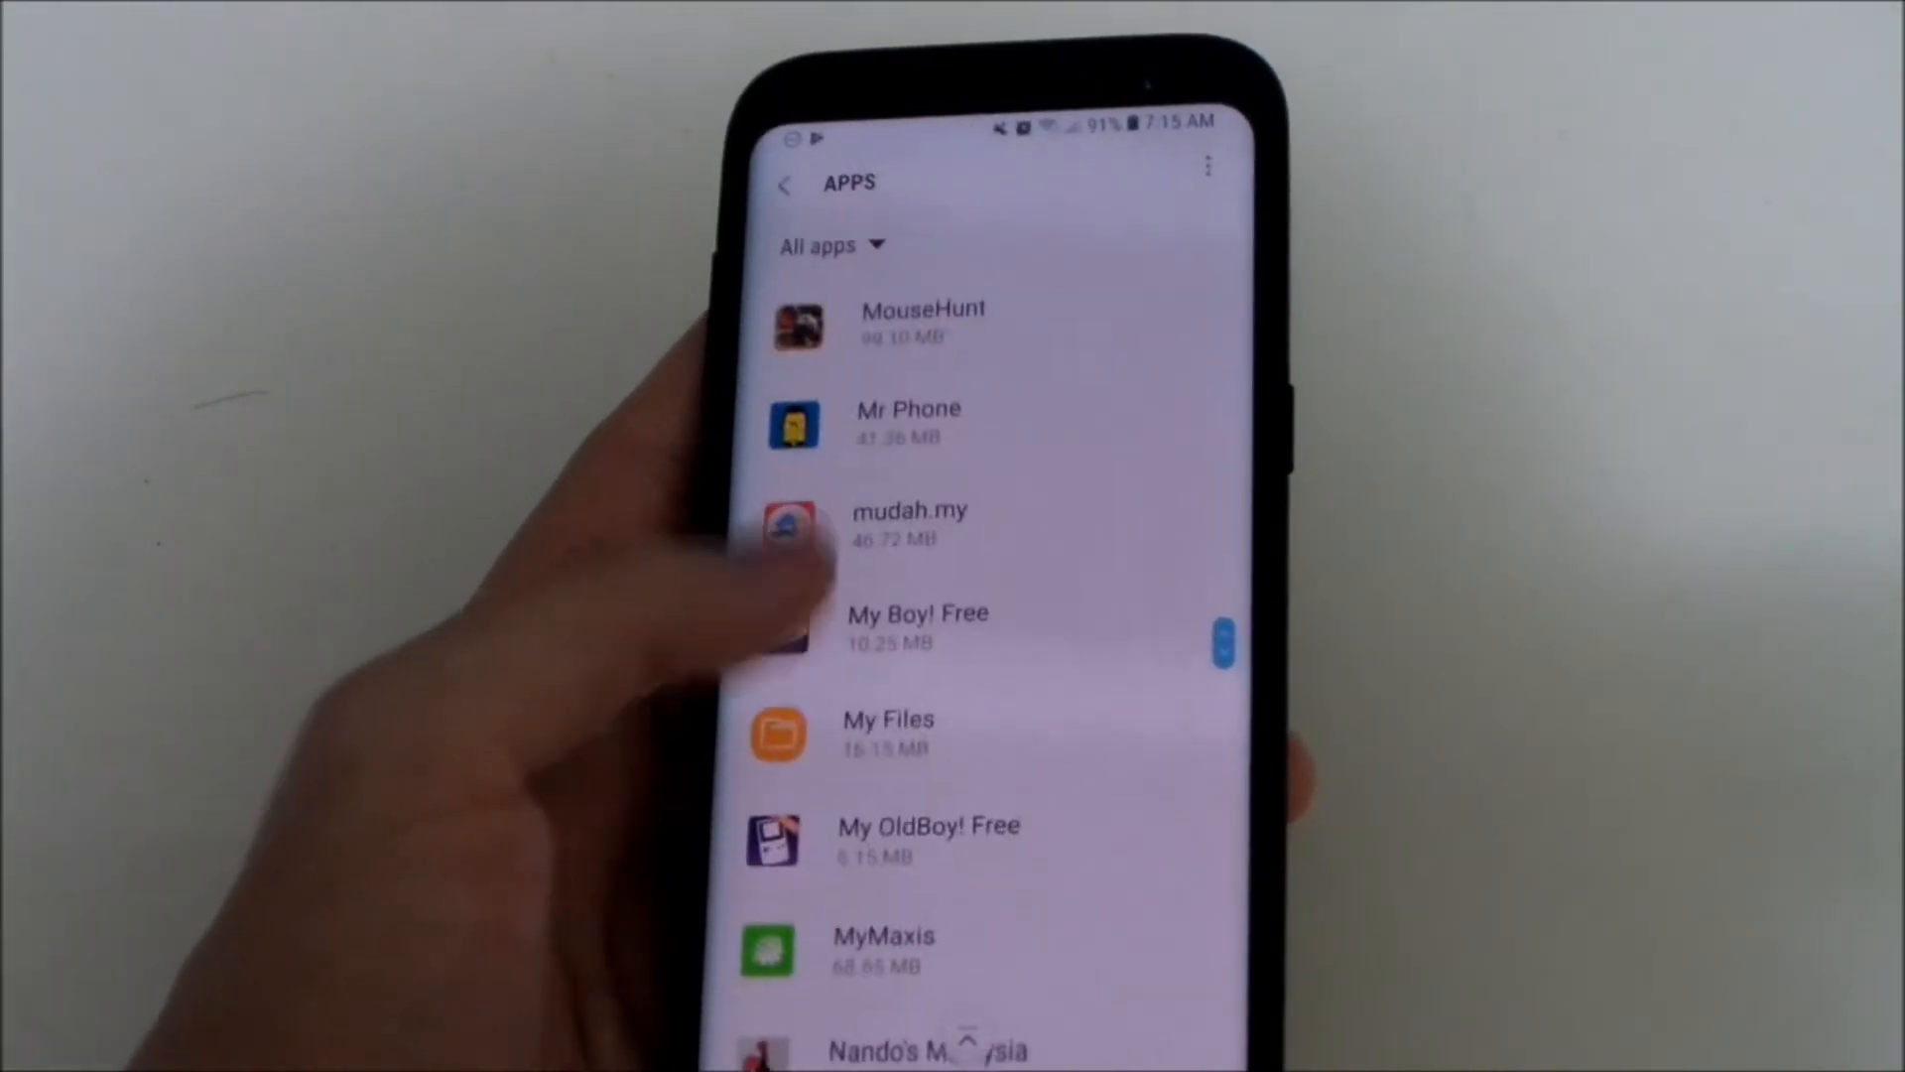
scroll(down, 3)
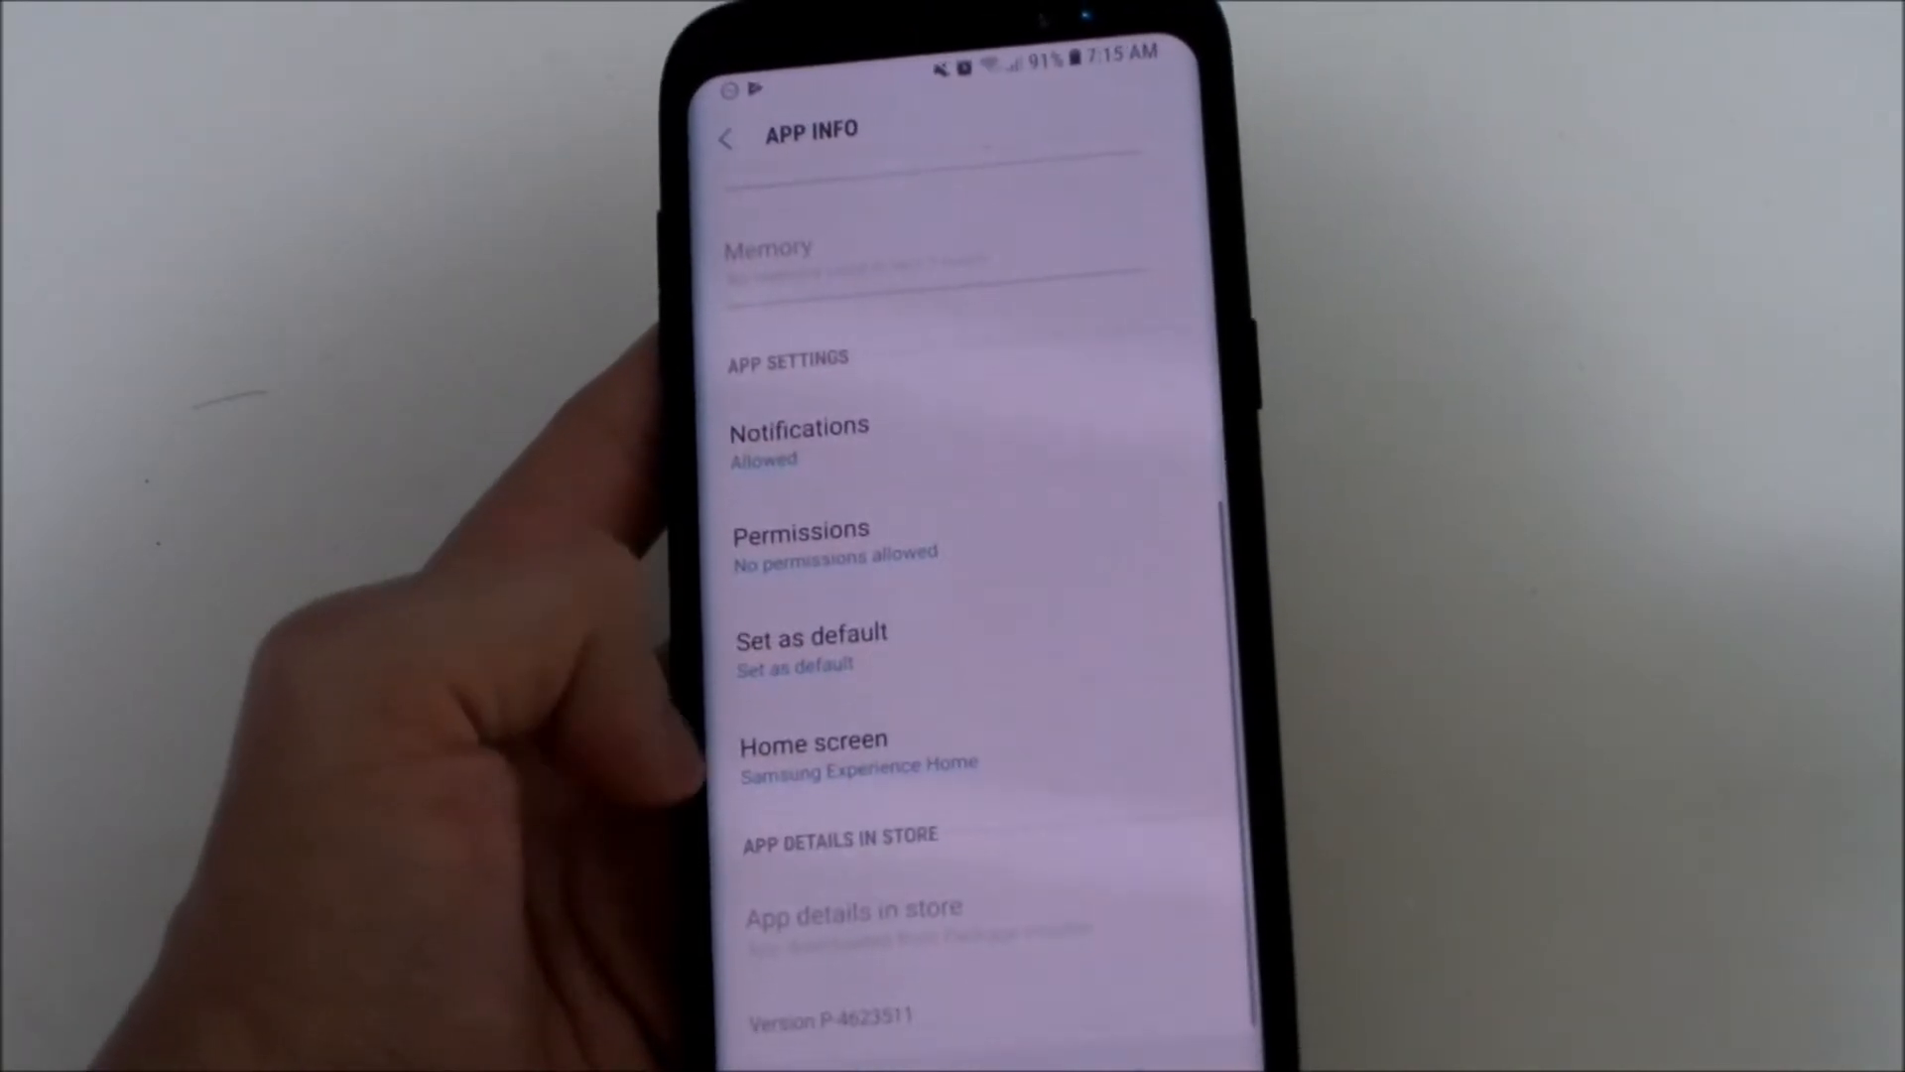
click(814, 750)
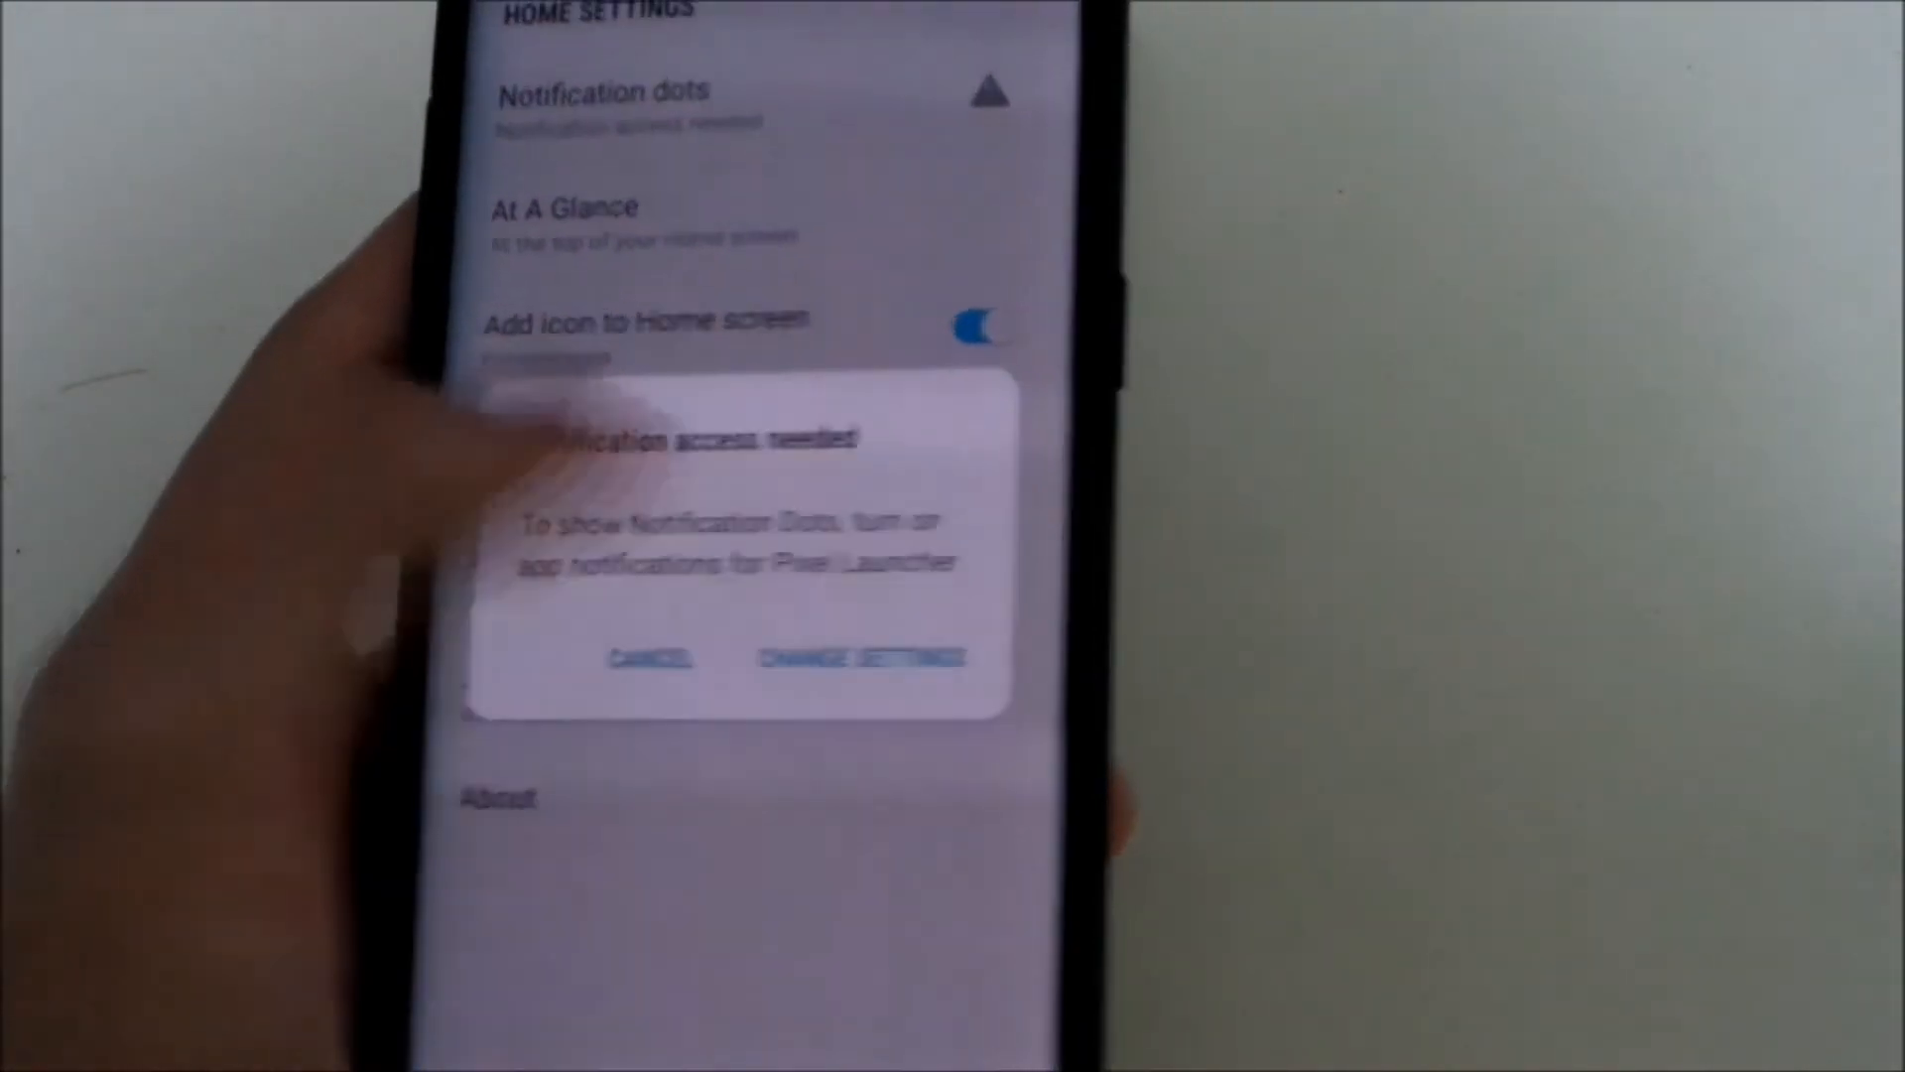
Grant Pixel Launcher the notification access required for notification dots
click(863, 657)
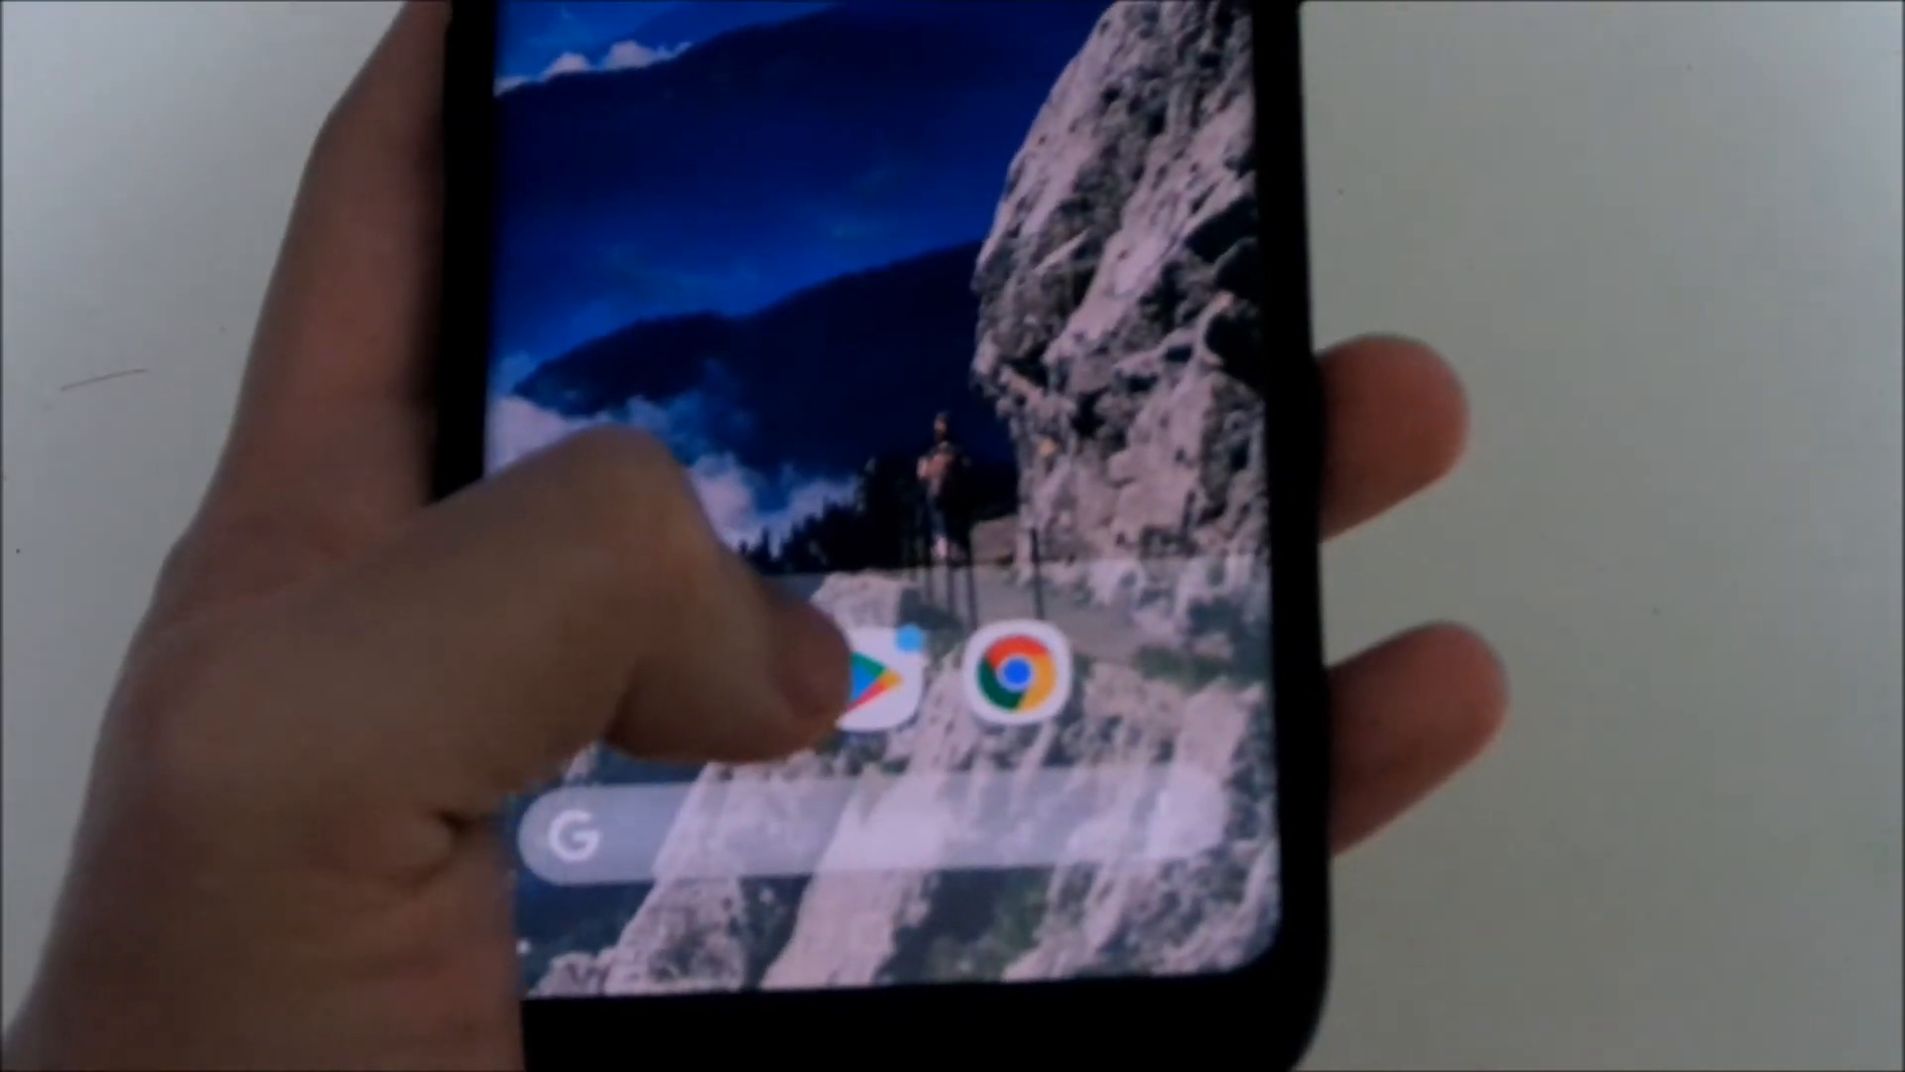
Start Play Store updates, return home, and reveal the Hitman Sniper update notification on its shortcut
click(887, 674)
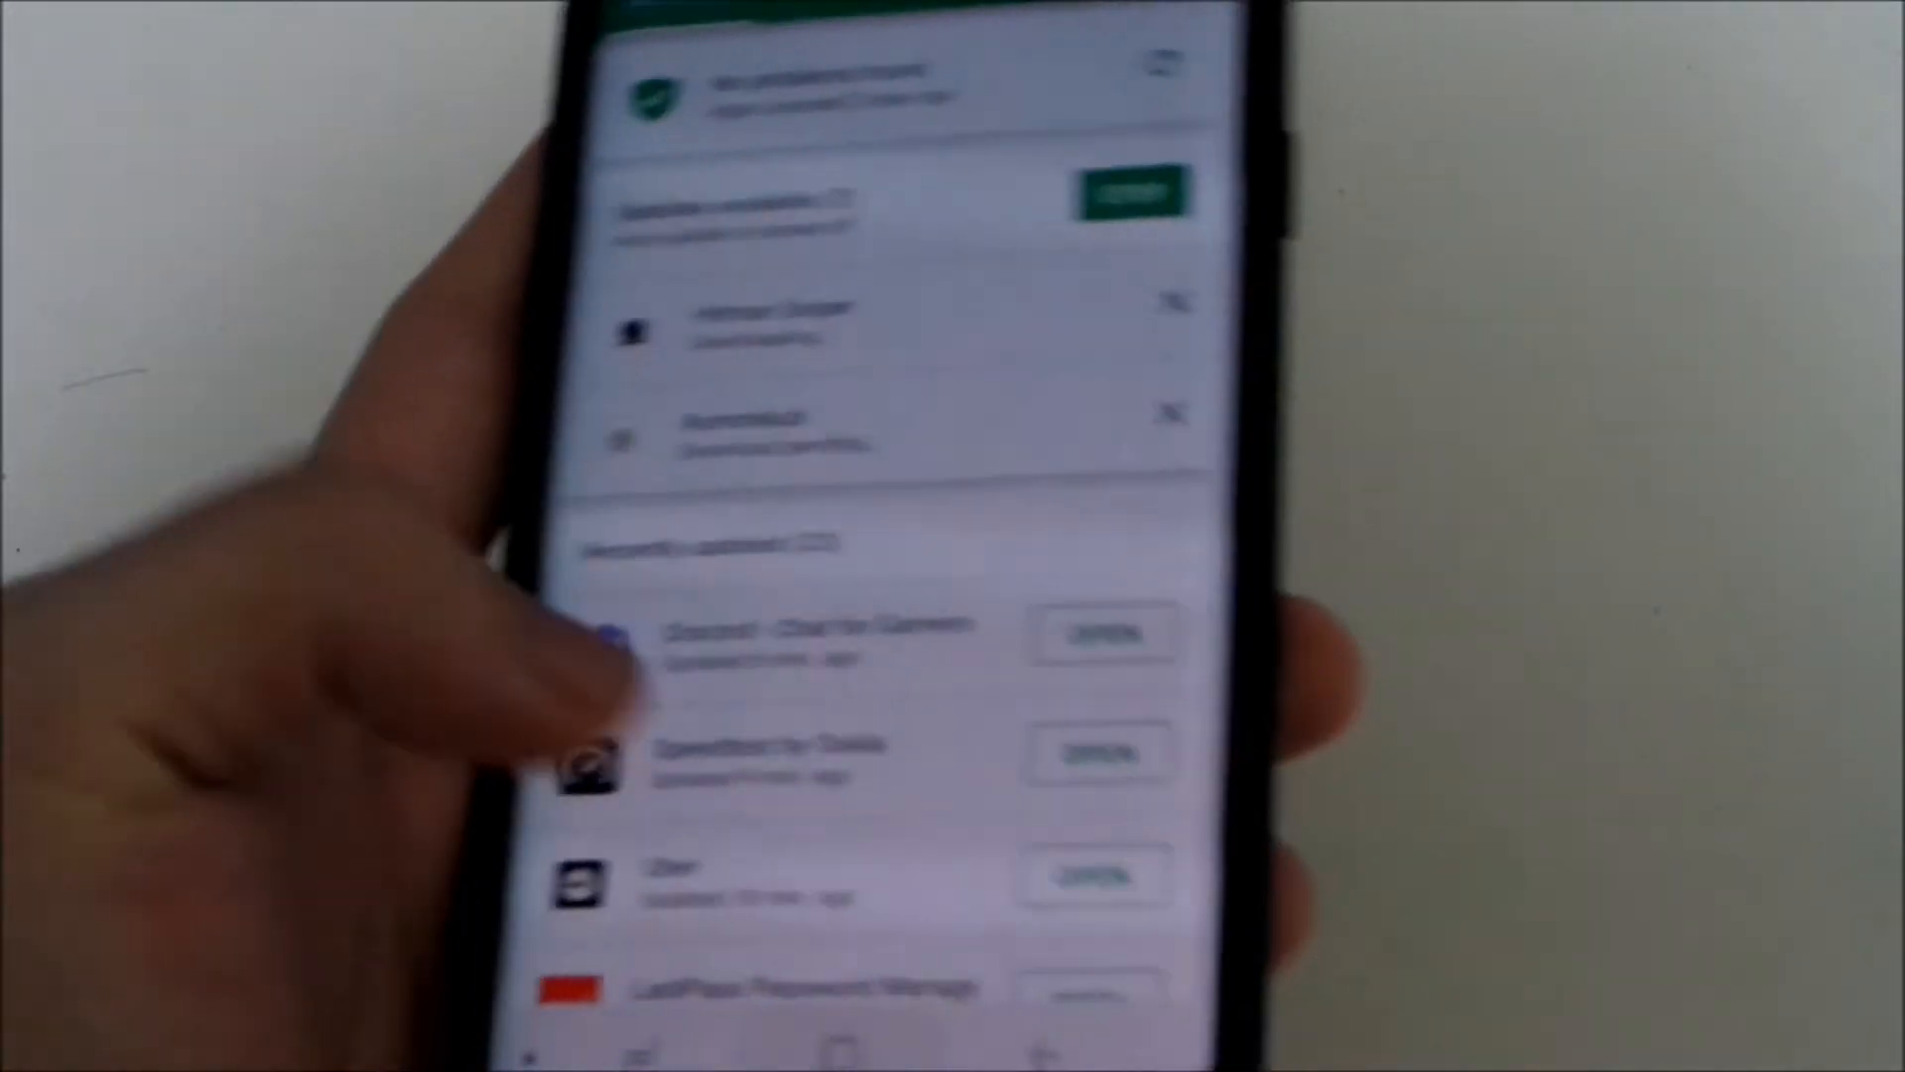
key(home)
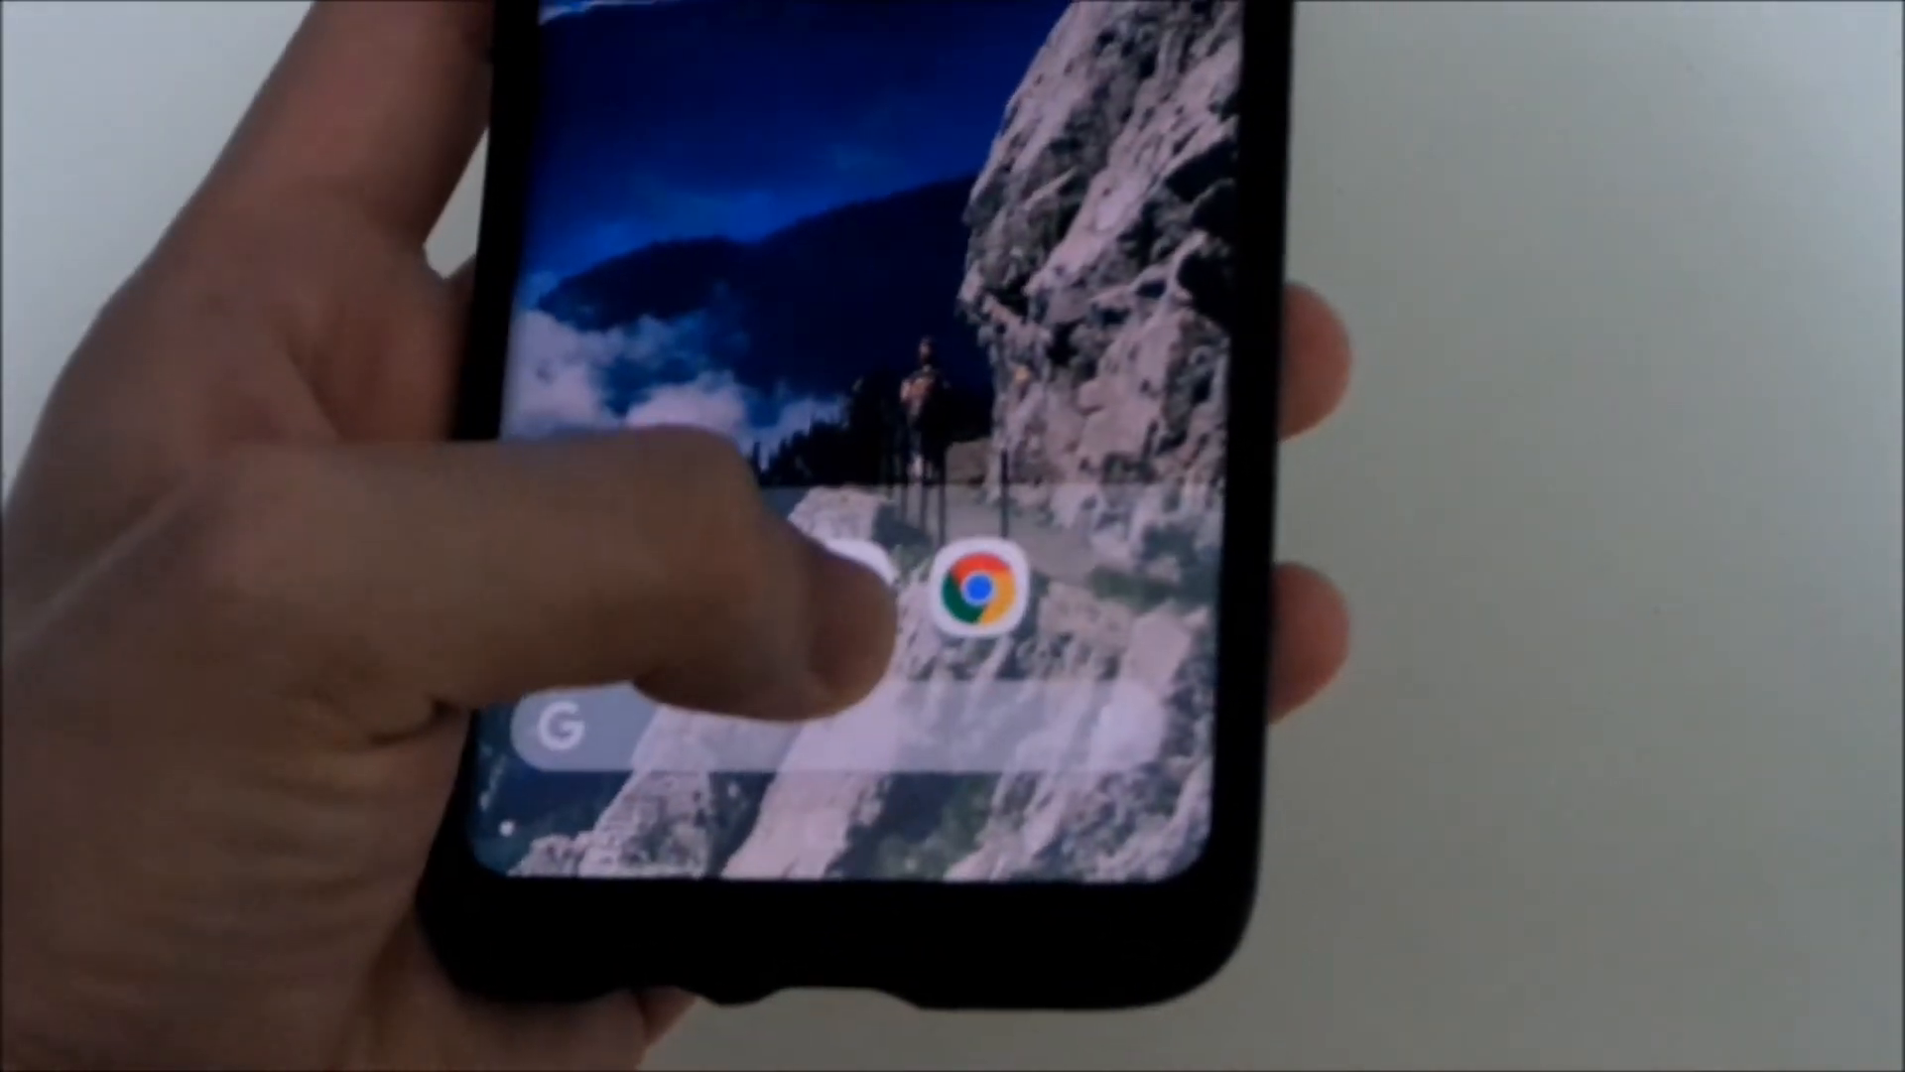
click(961, 589)
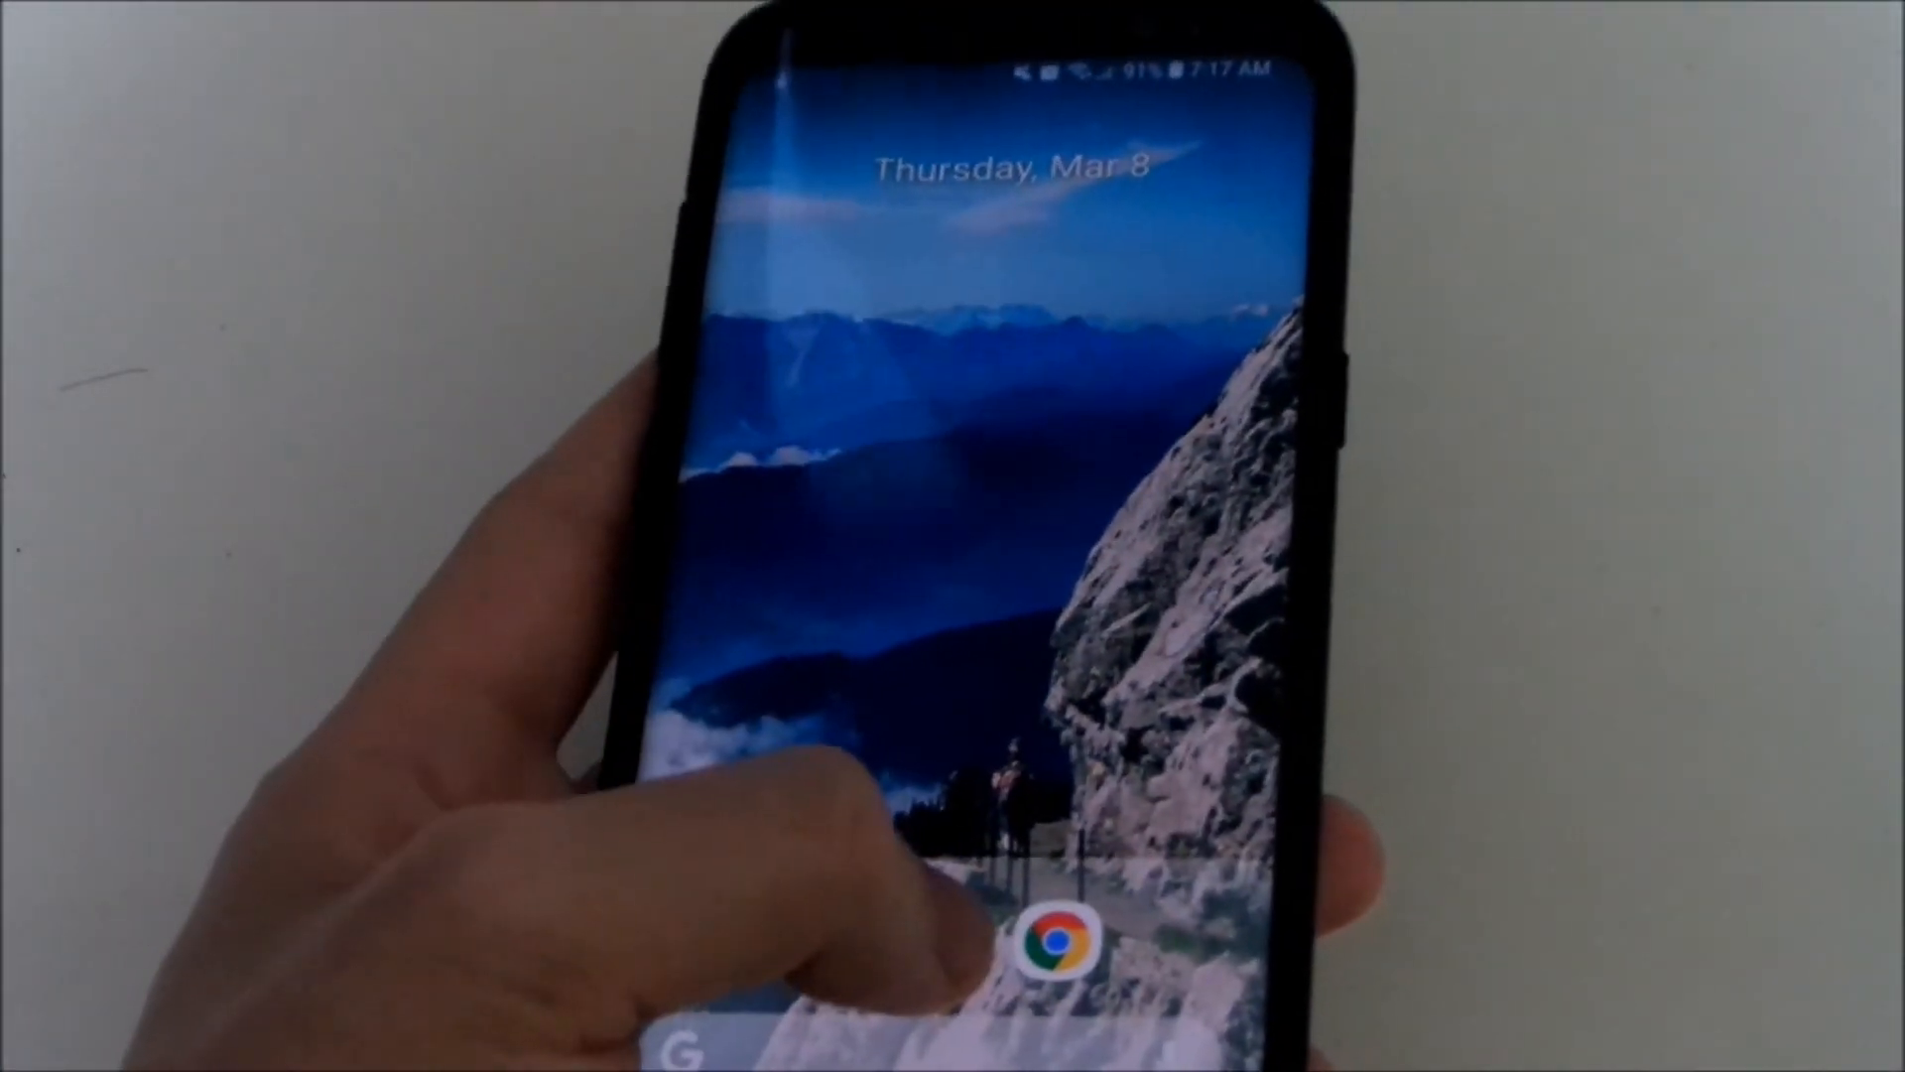
click(1048, 939)
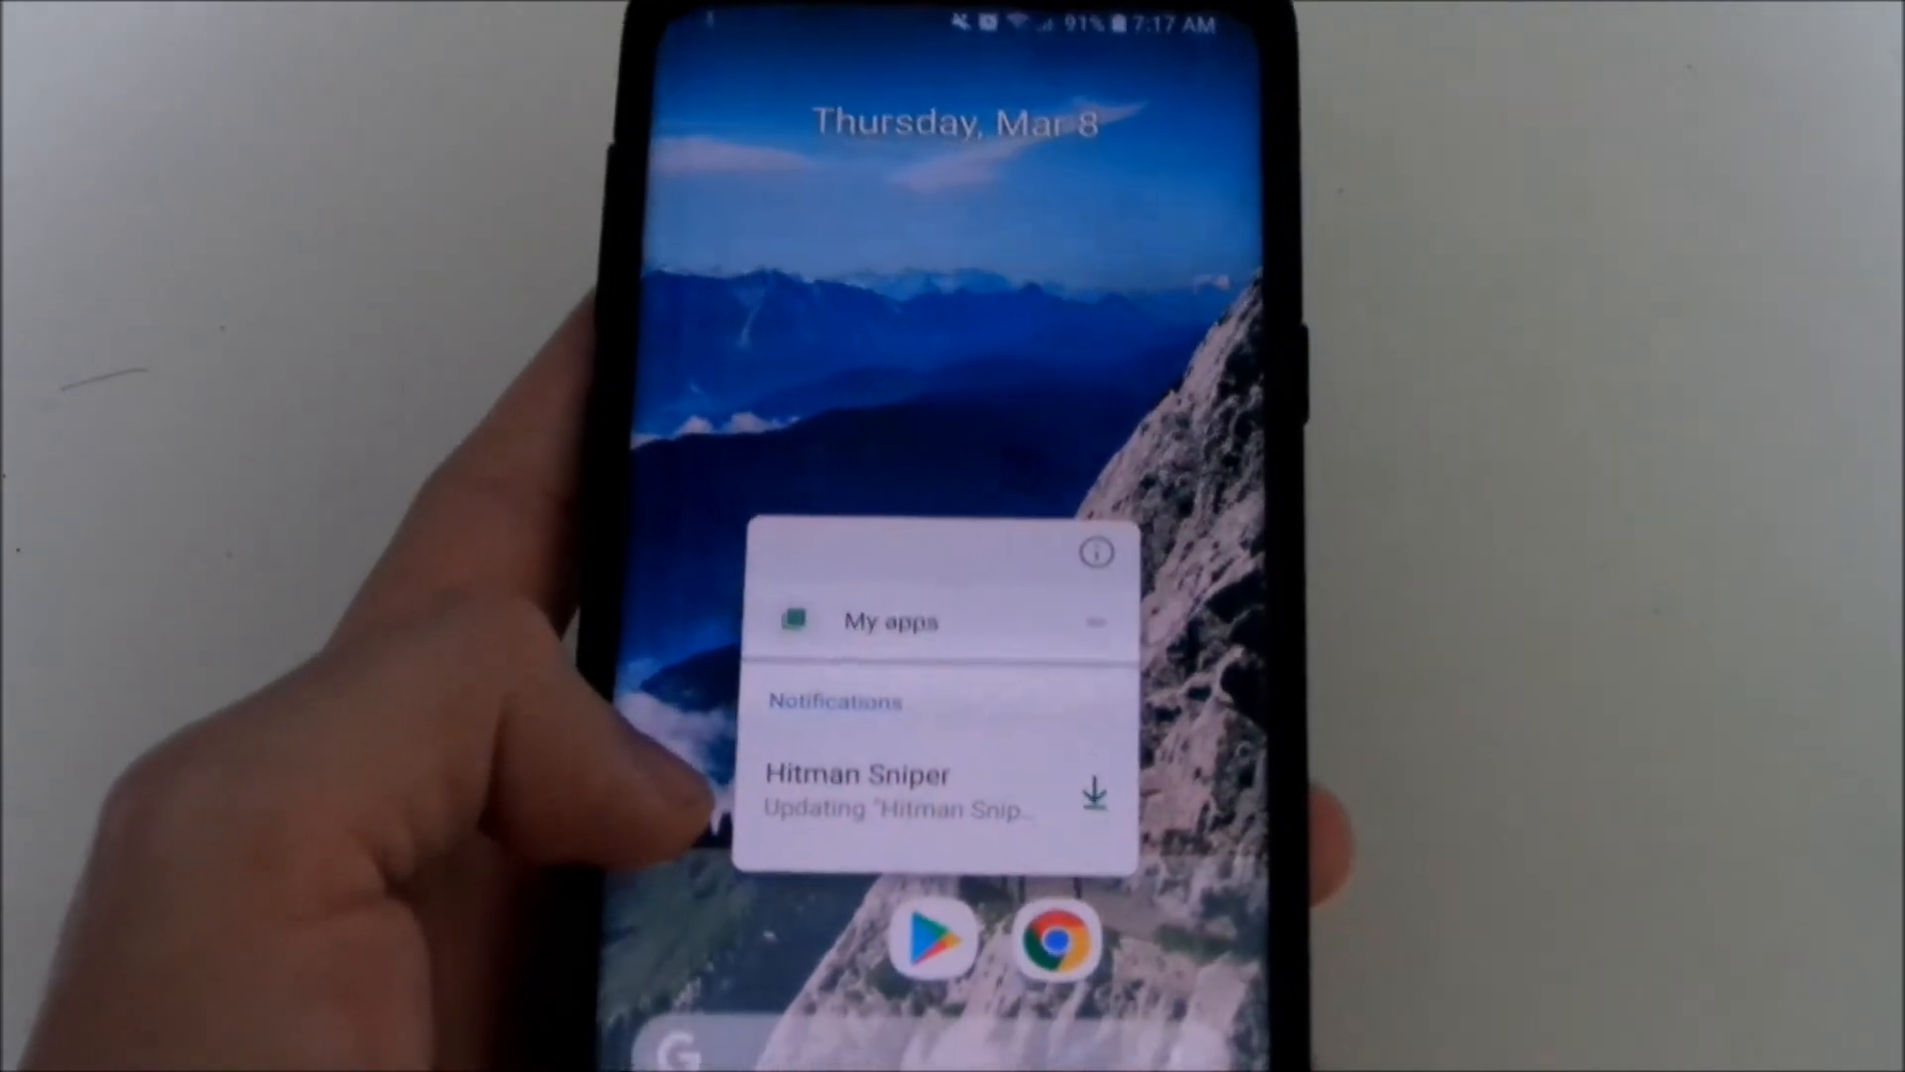